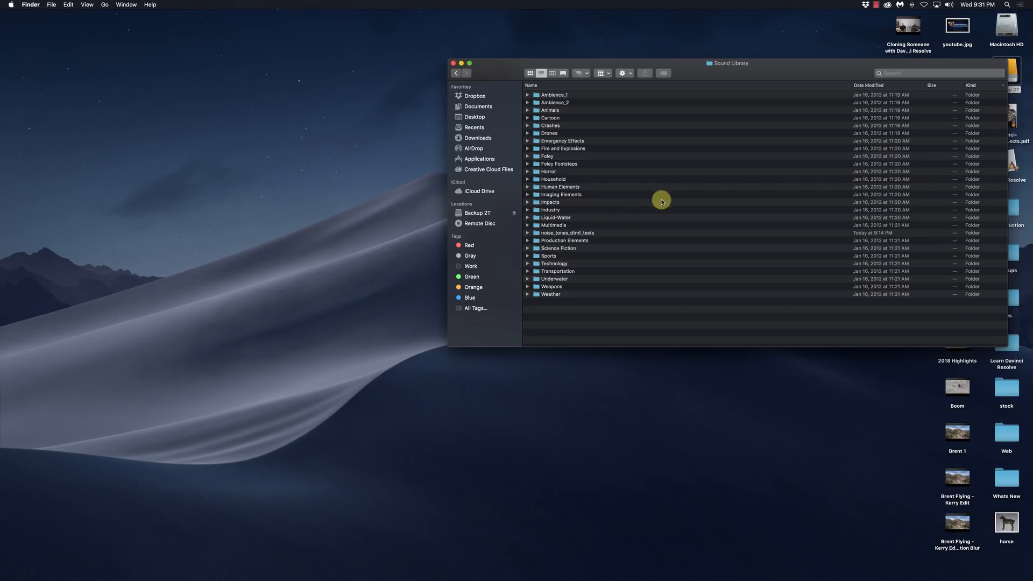
pyautogui.moveTo(558, 110)
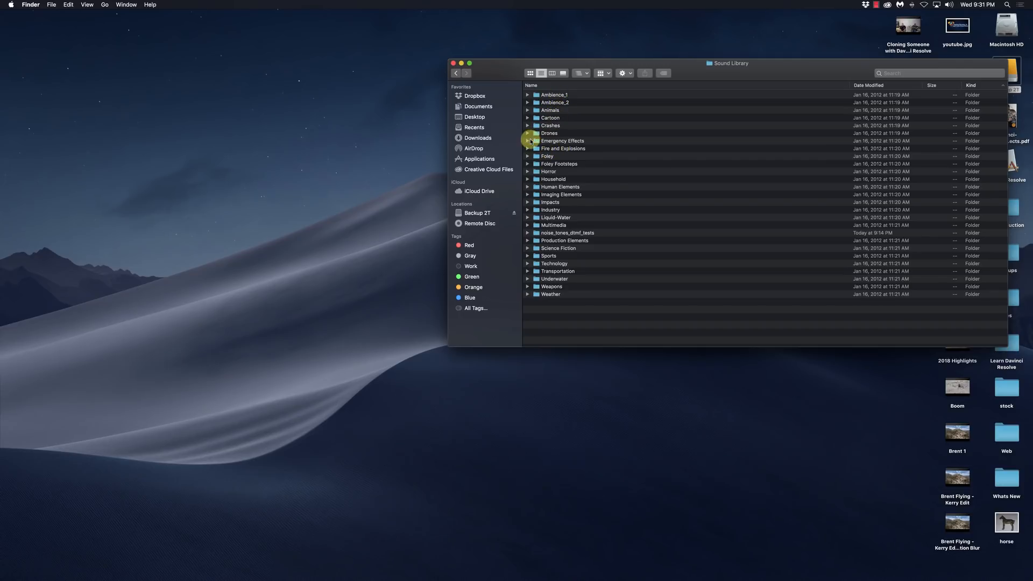
# Step: Expand Emergency Effects, play the Band Aid Ripping Off Patient WAV, then close the player
pyautogui.click(527, 140)
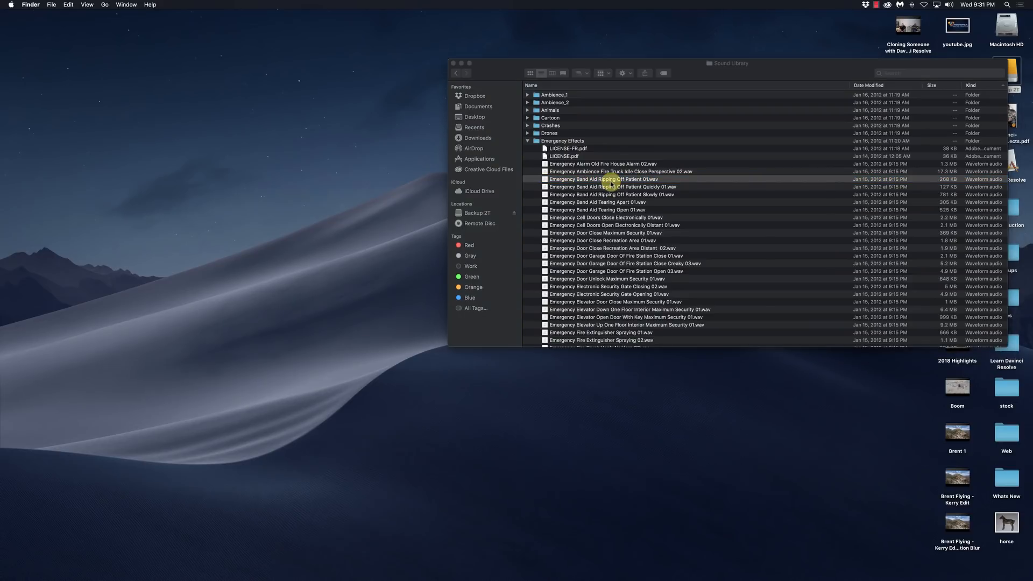
pyautogui.doubleClick(604, 180)
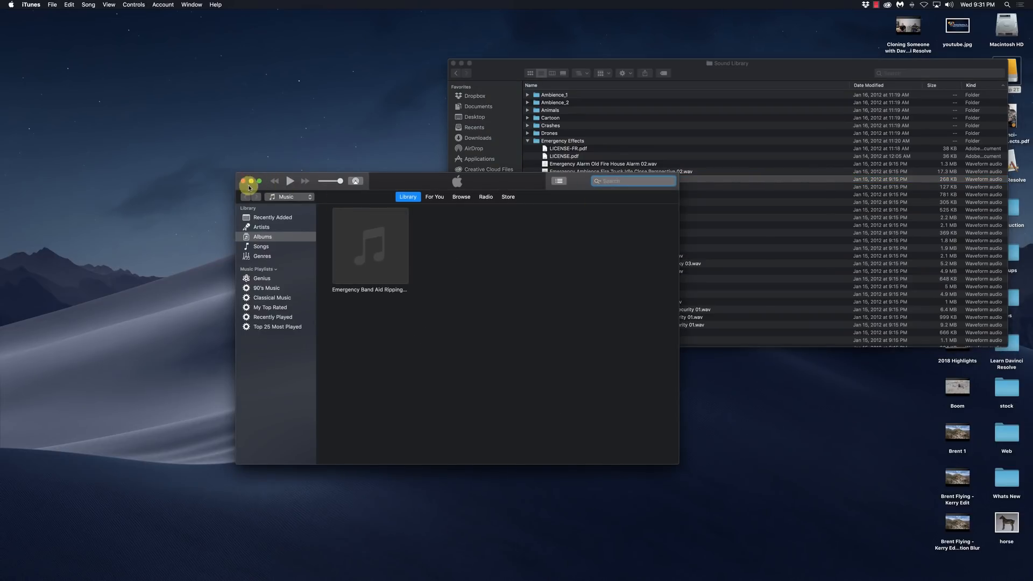
pyautogui.click(257, 181)
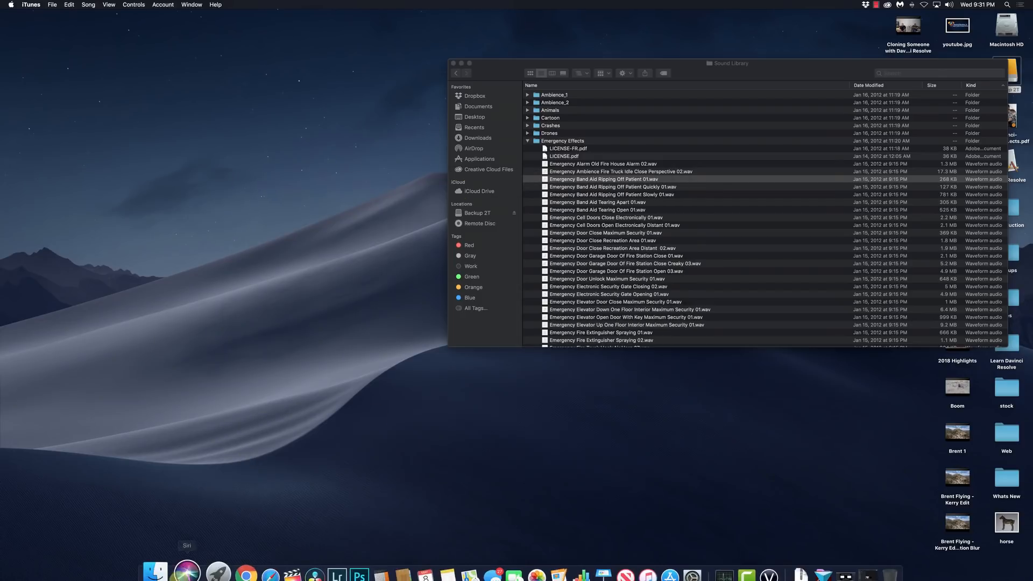
pyautogui.moveTo(290, 560)
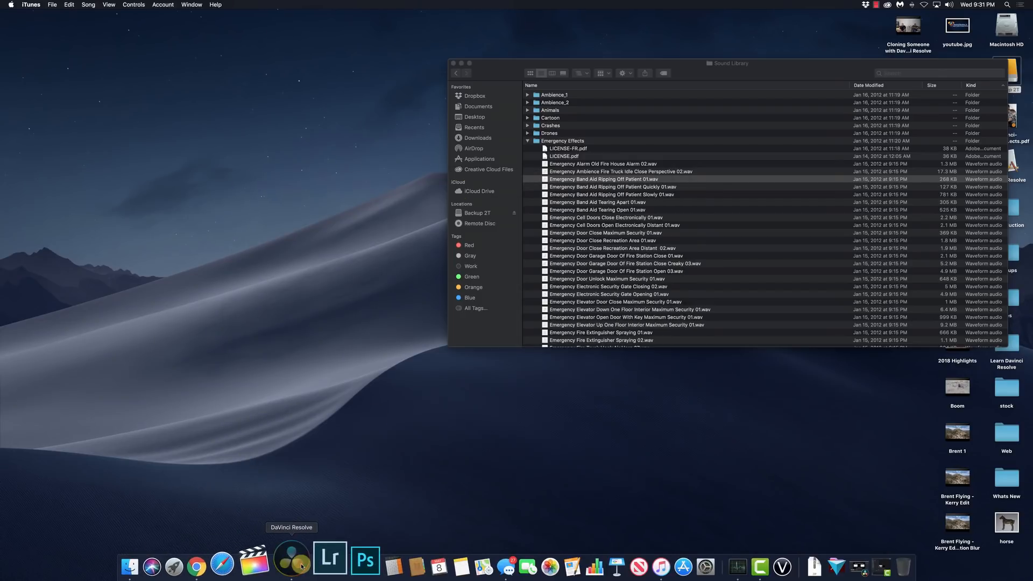
# Step: Launch DaVinci Resolve, go to the Edit page and create empty Timeline 6
pyautogui.click(292, 561)
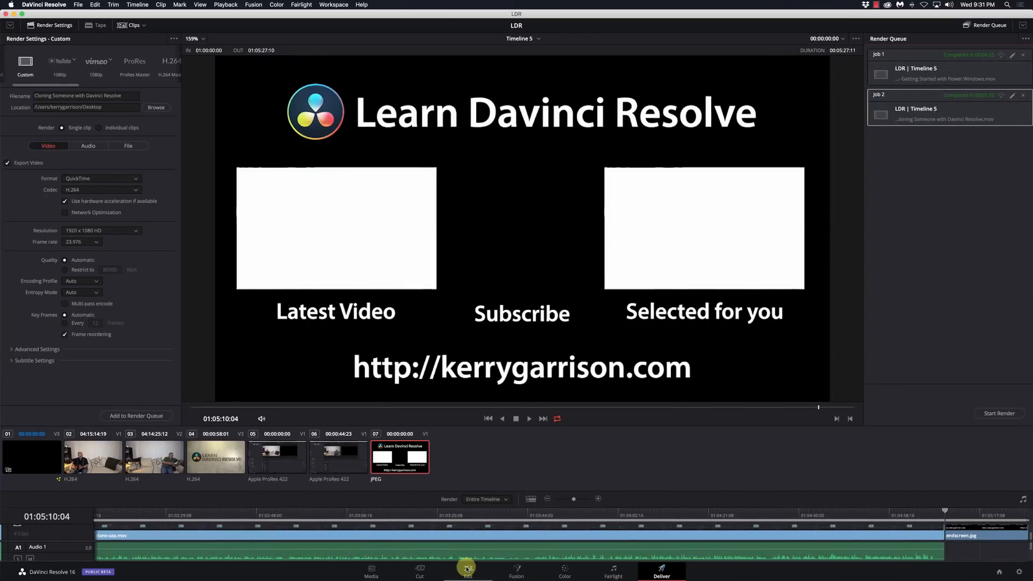
pyautogui.click(468, 571)
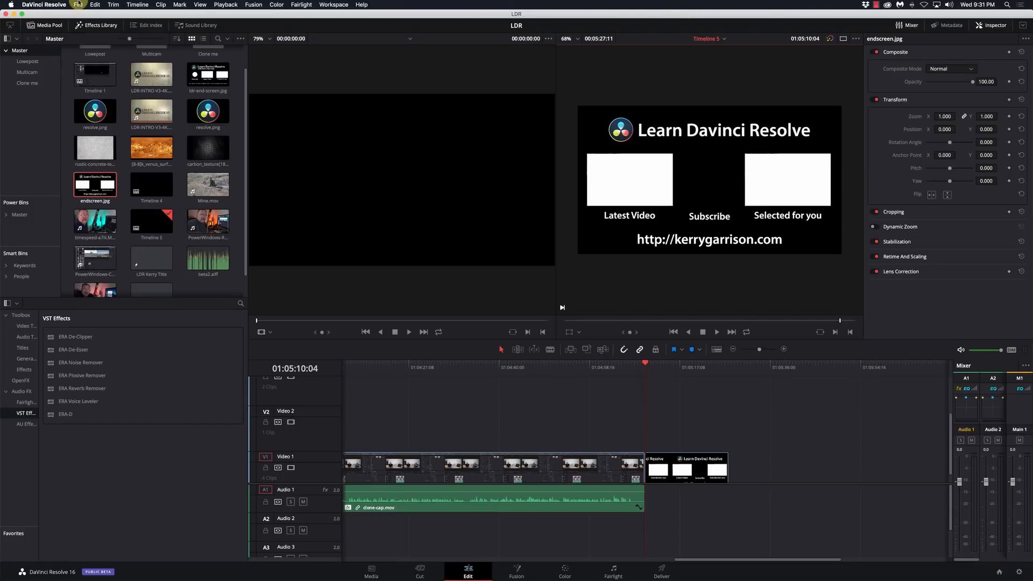
pyautogui.click(95, 4)
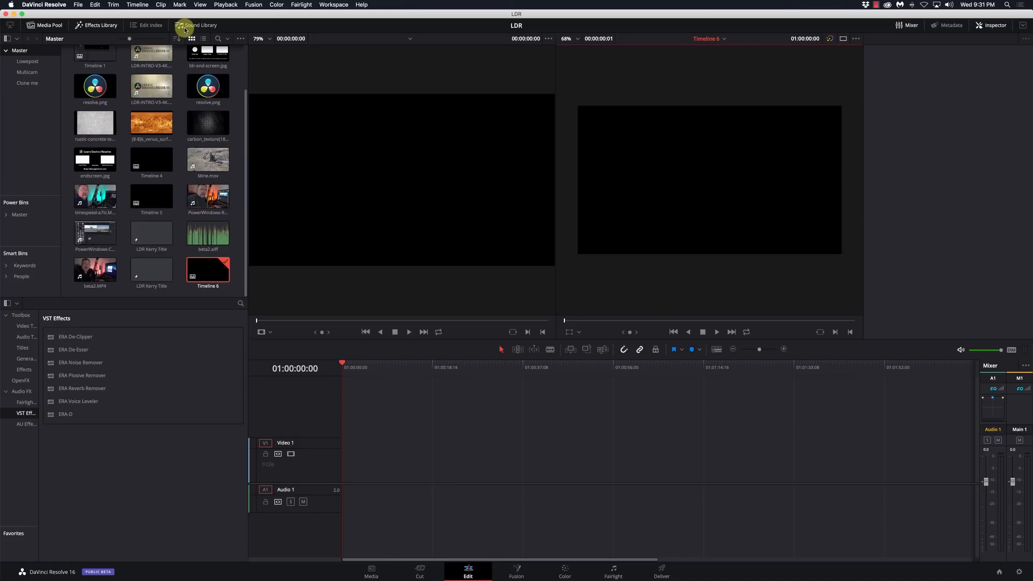
# Step: Start Add Library and browse to Backup 2T > Video Assests > Sound Library
pyautogui.click(198, 25)
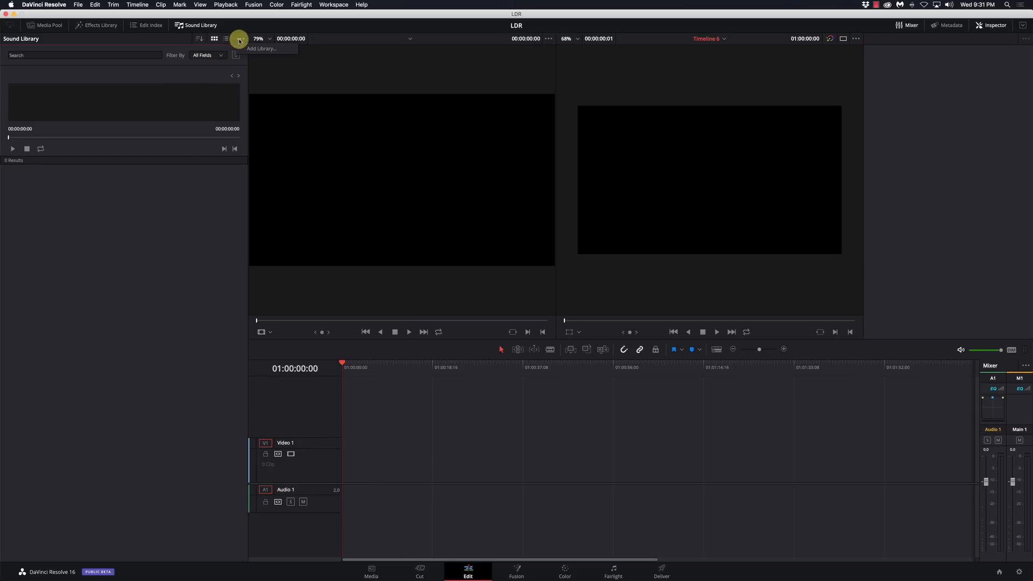
pyautogui.click(239, 39)
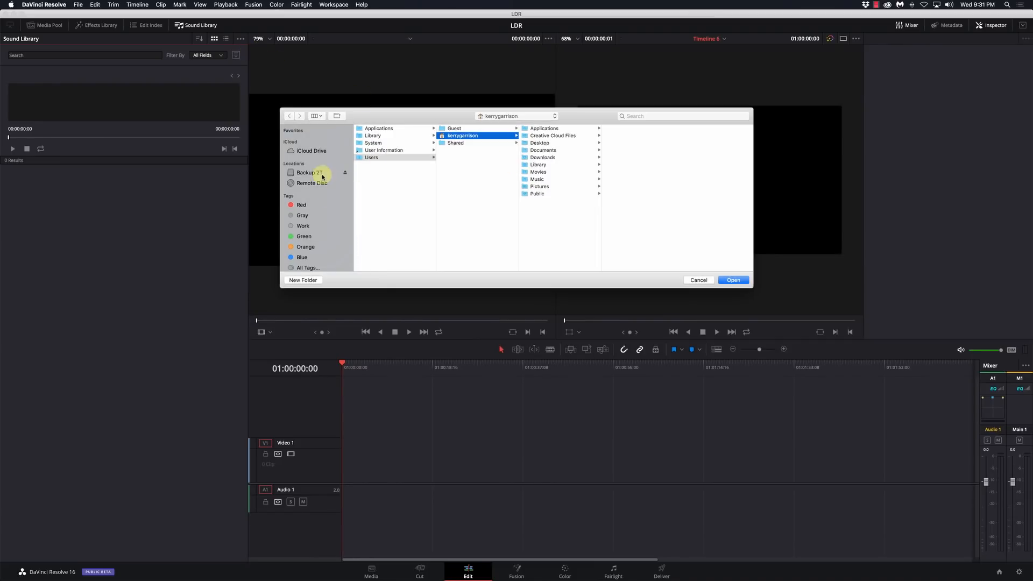
pyautogui.click(309, 172)
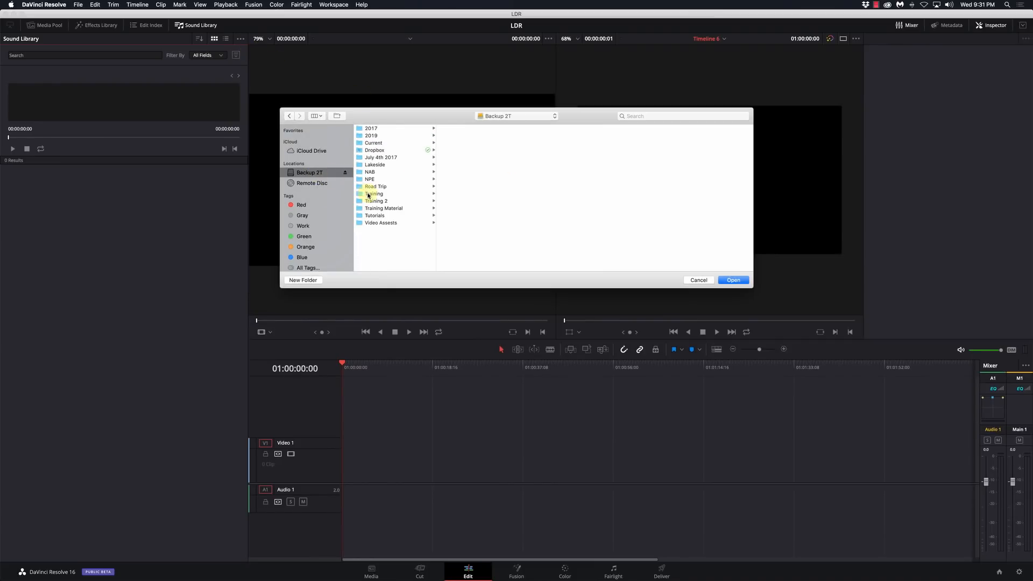
pyautogui.moveTo(395, 228)
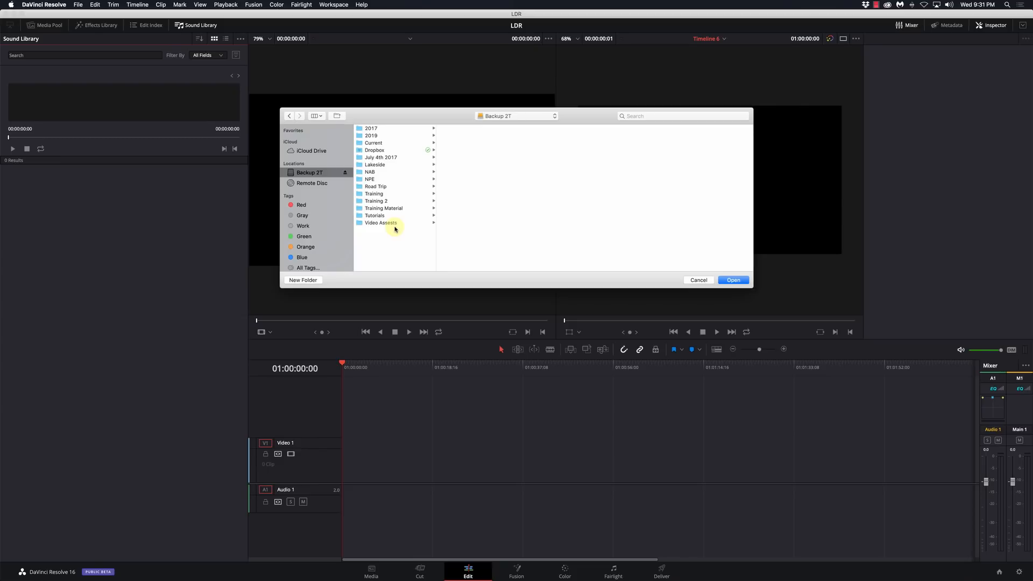
pyautogui.click(382, 223)
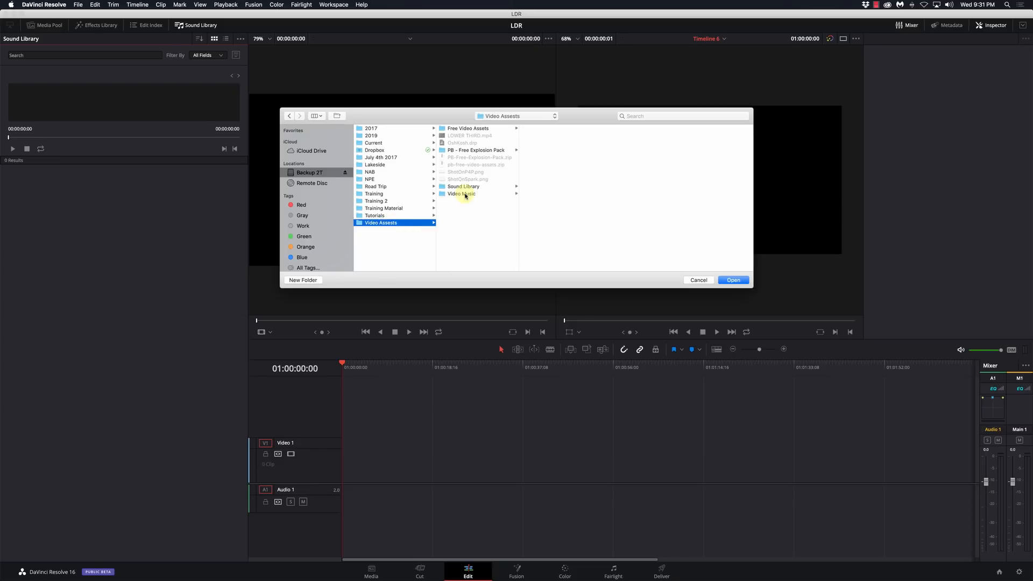
pyautogui.click(463, 186)
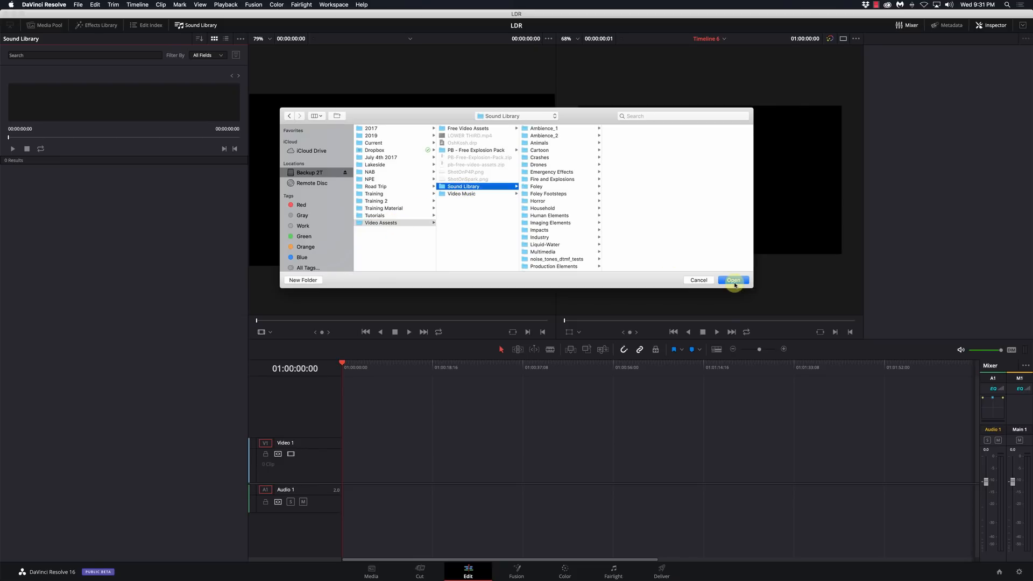
# Step: Confirm the Sound Library folder as the library to add
pyautogui.click(732, 280)
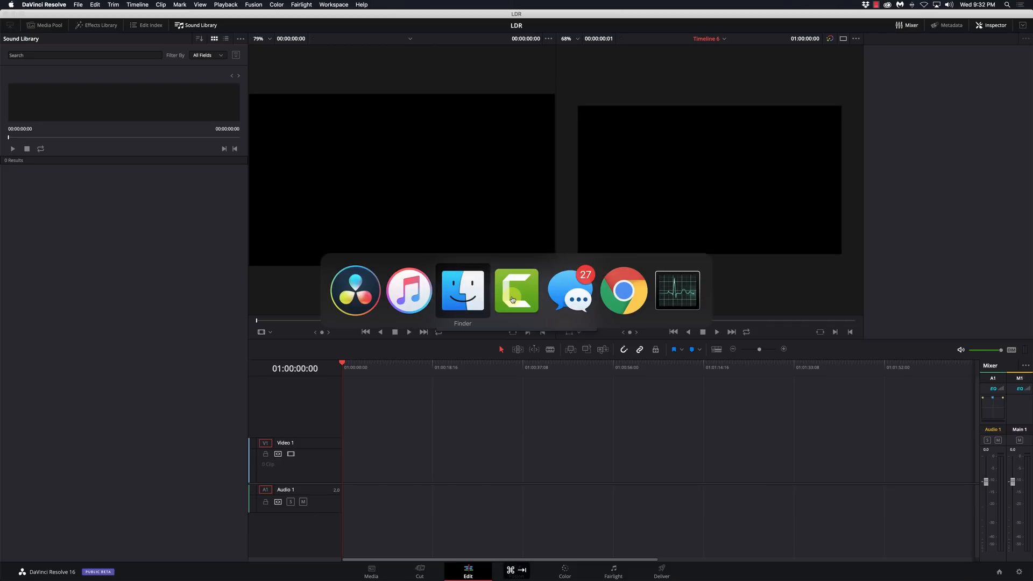
# Step: Browse the effects subfolders in the Finder picker and choose the Sound Library folder to scan
pyautogui.click(462, 291)
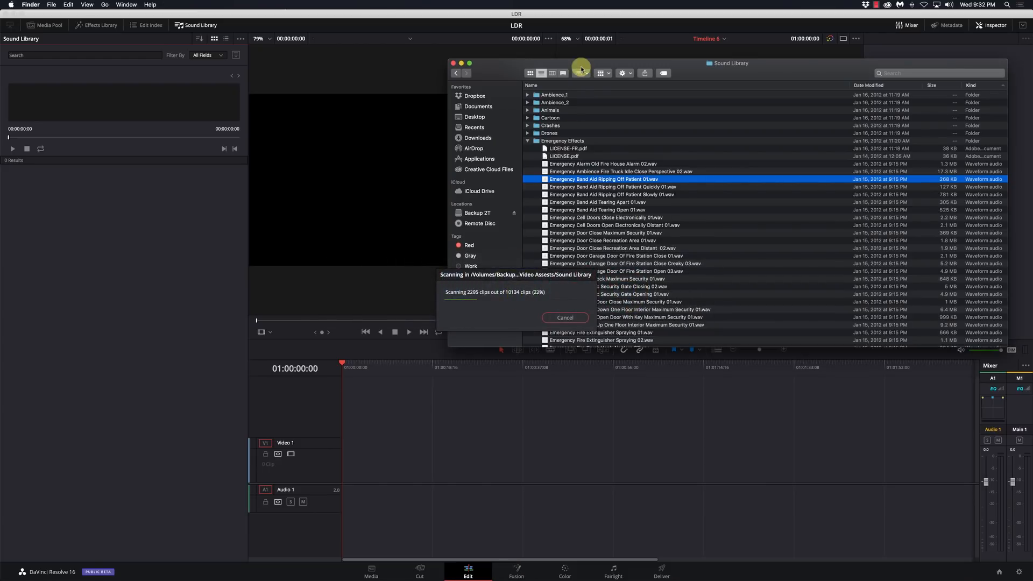
pyautogui.click(565, 317)
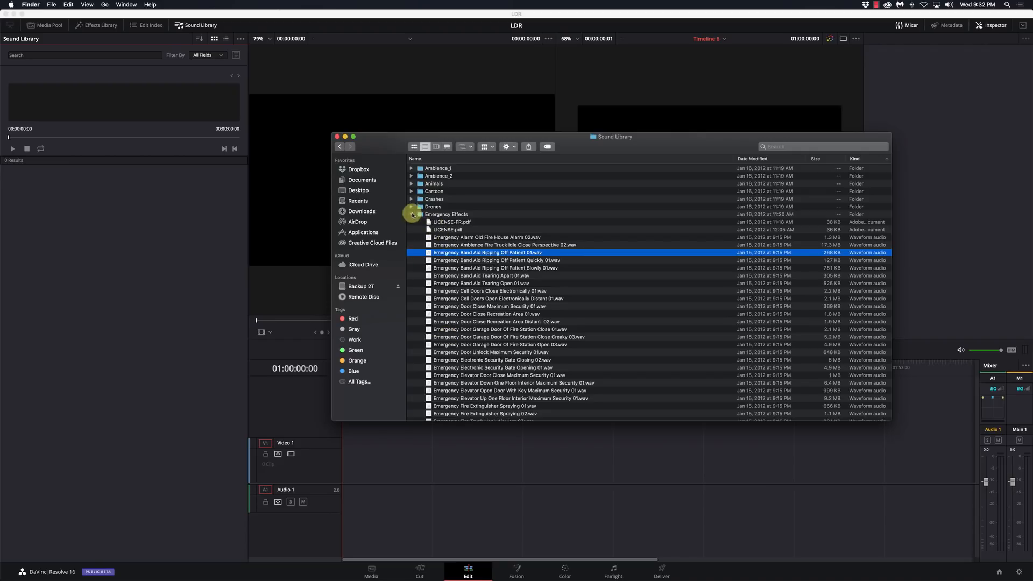
pyautogui.click(411, 214)
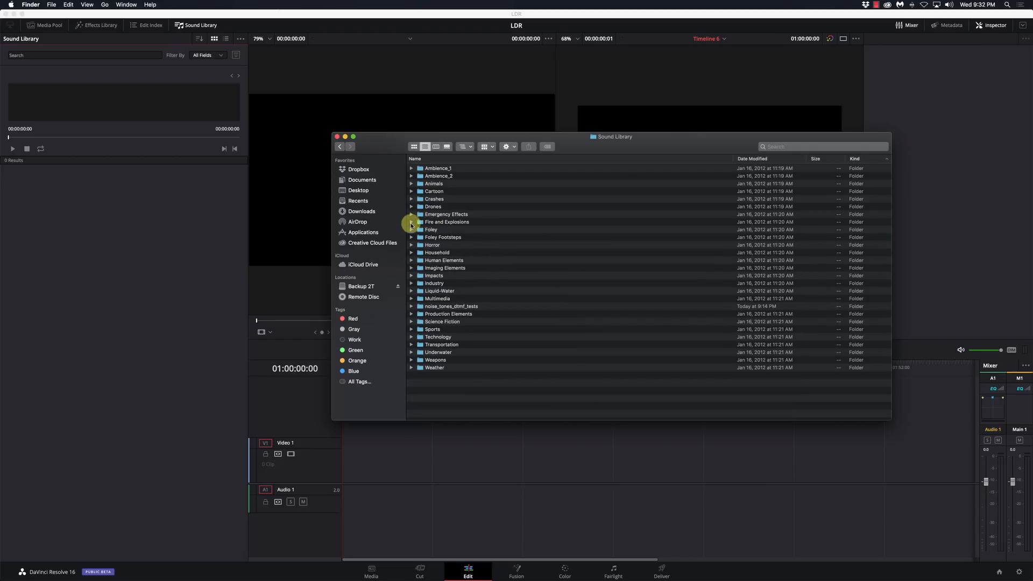
pyautogui.click(412, 229)
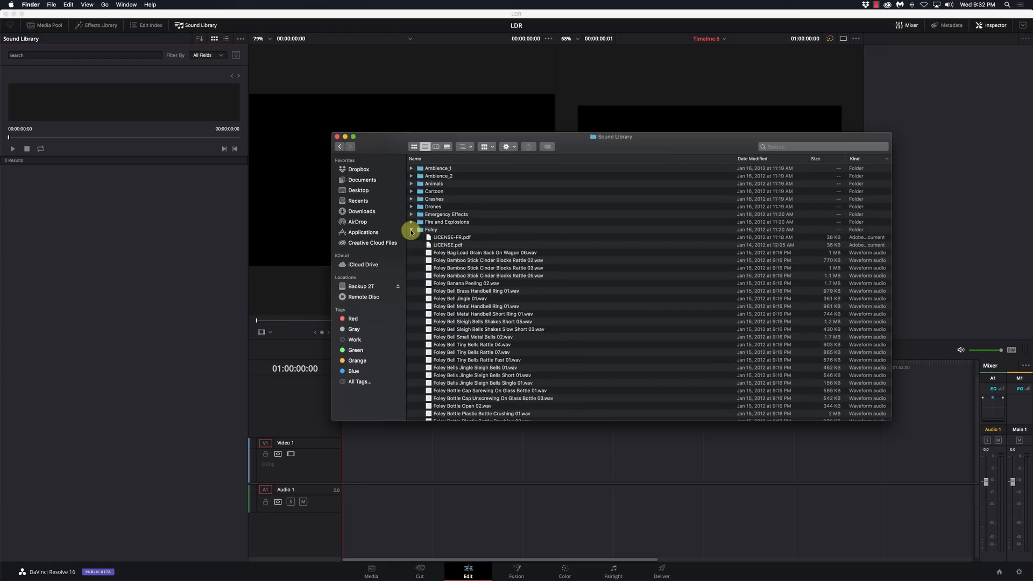
pyautogui.click(411, 229)
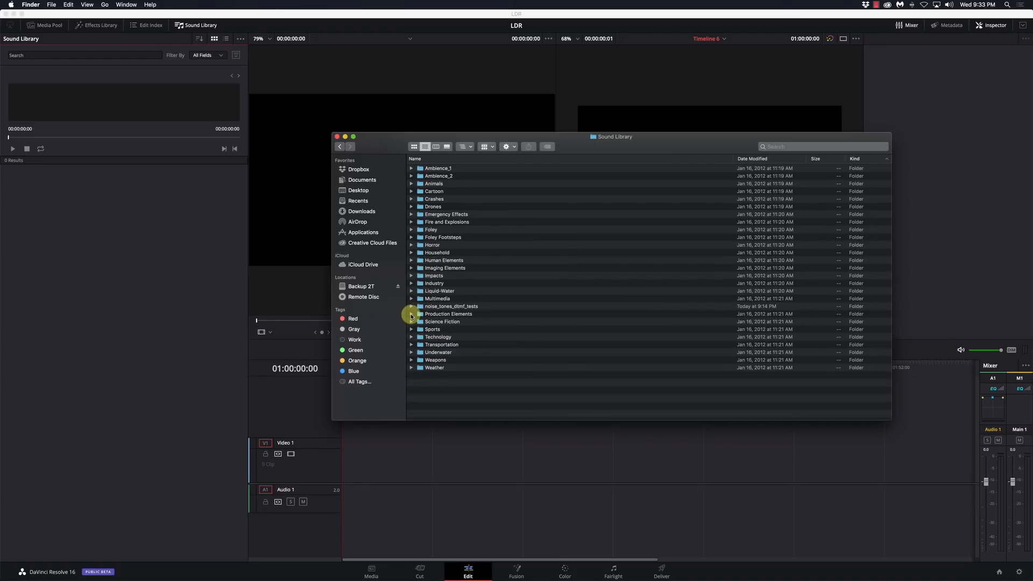
pyautogui.click(411, 313)
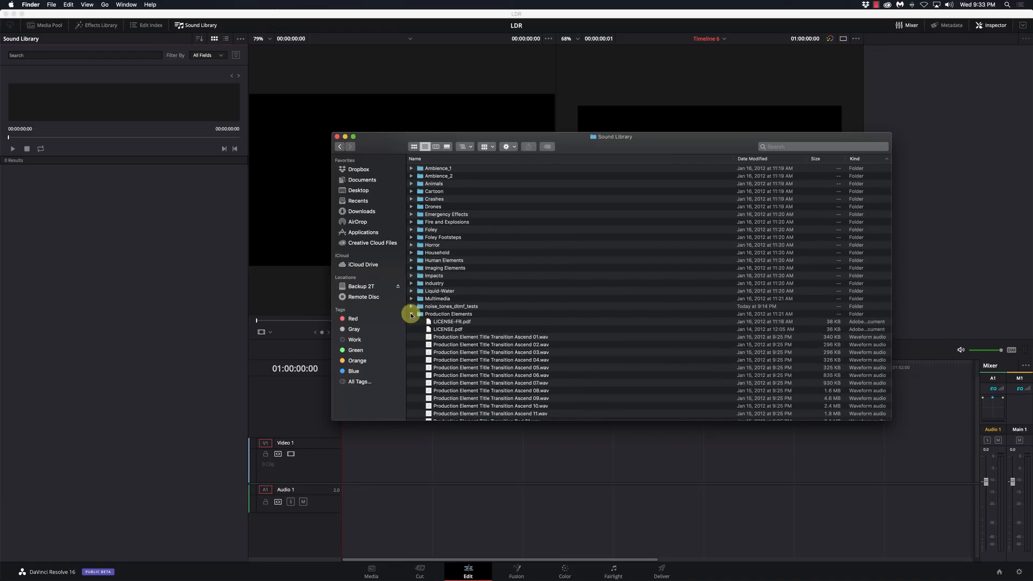
pyautogui.click(411, 313)
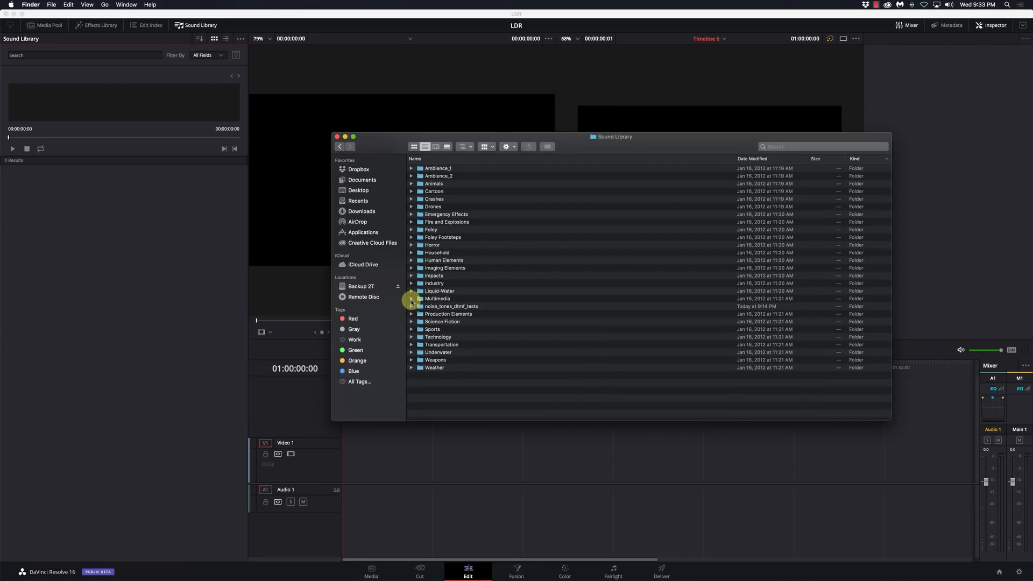
pyautogui.click(413, 298)
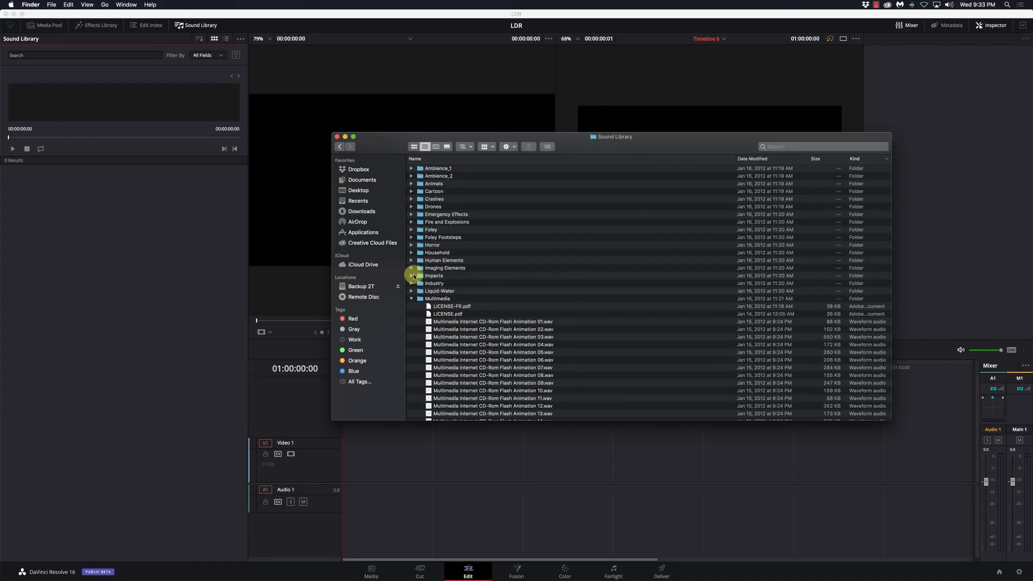
pyautogui.click(411, 277)
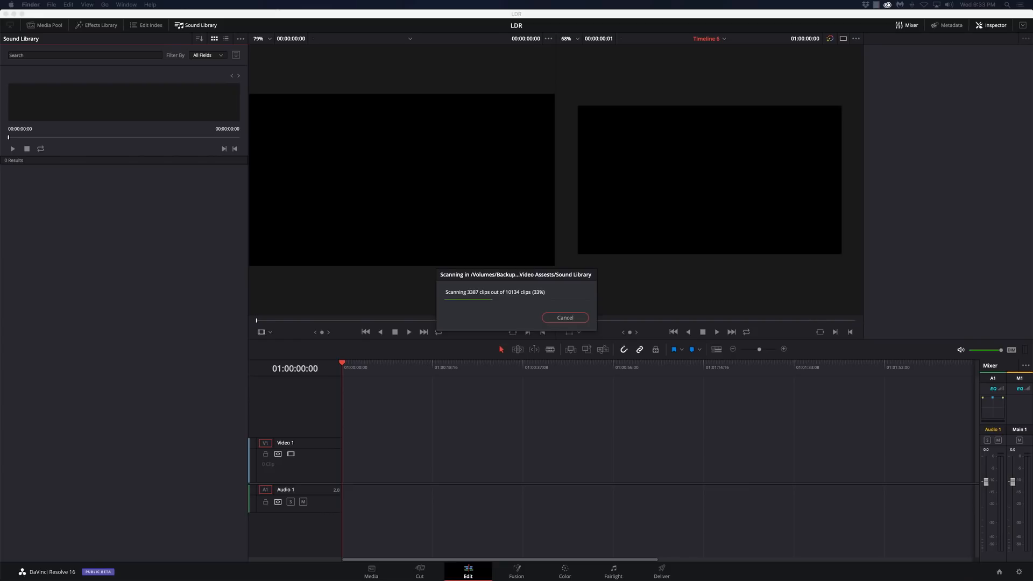
pyautogui.moveTo(561, 218)
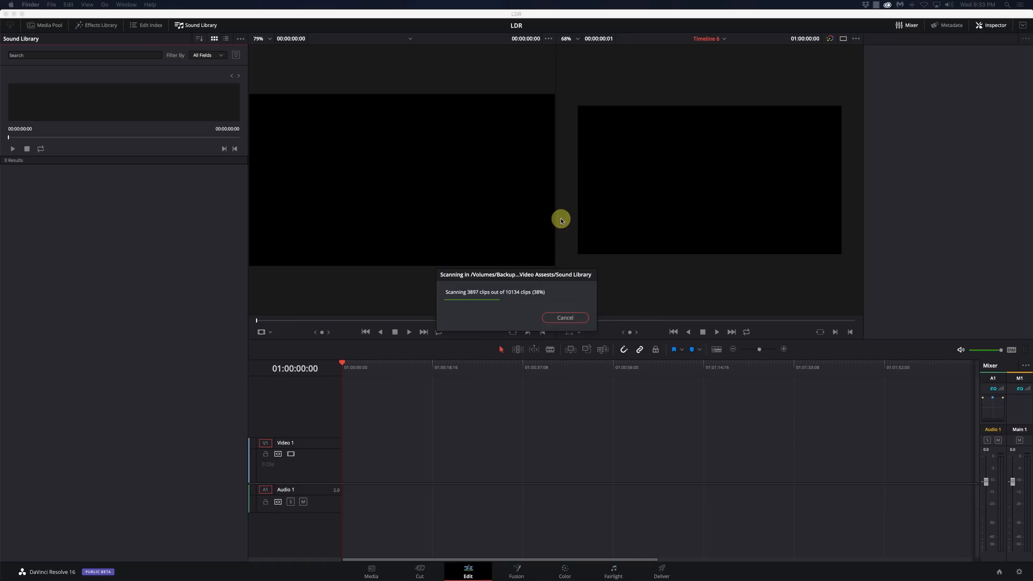
pyautogui.moveTo(101, 183)
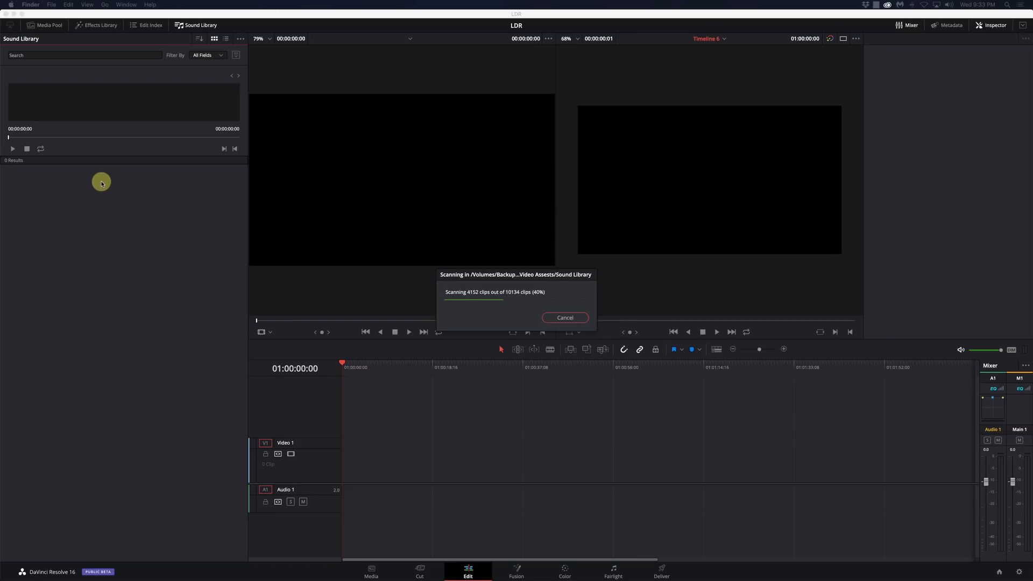
pyautogui.moveTo(101, 217)
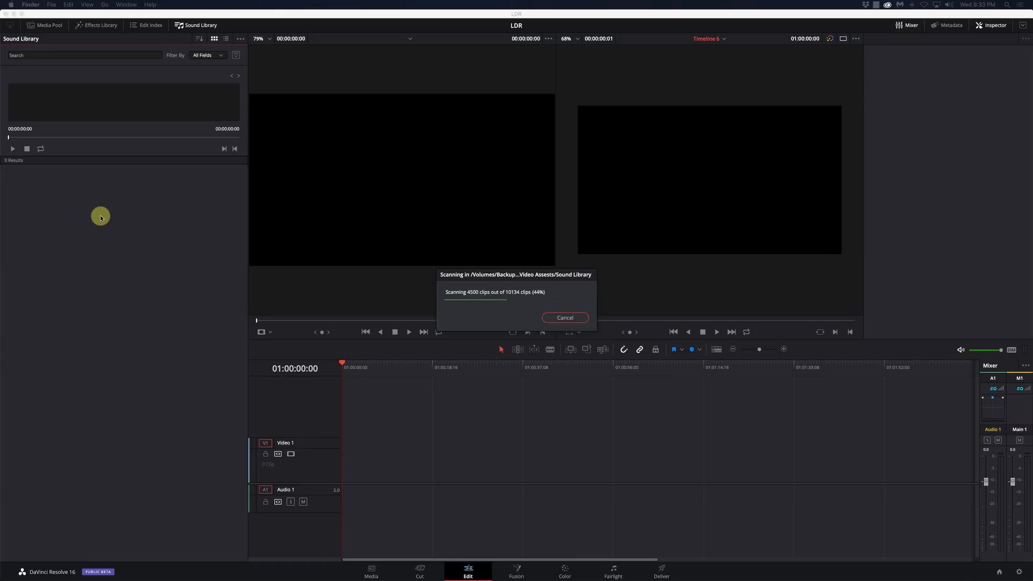
pyautogui.moveTo(492, 309)
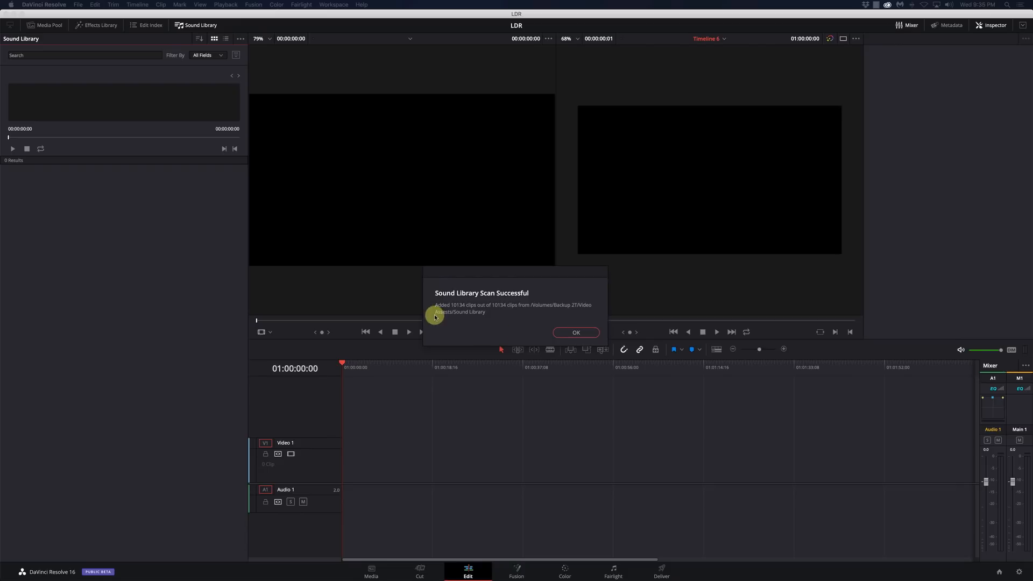
pyautogui.moveTo(457, 310)
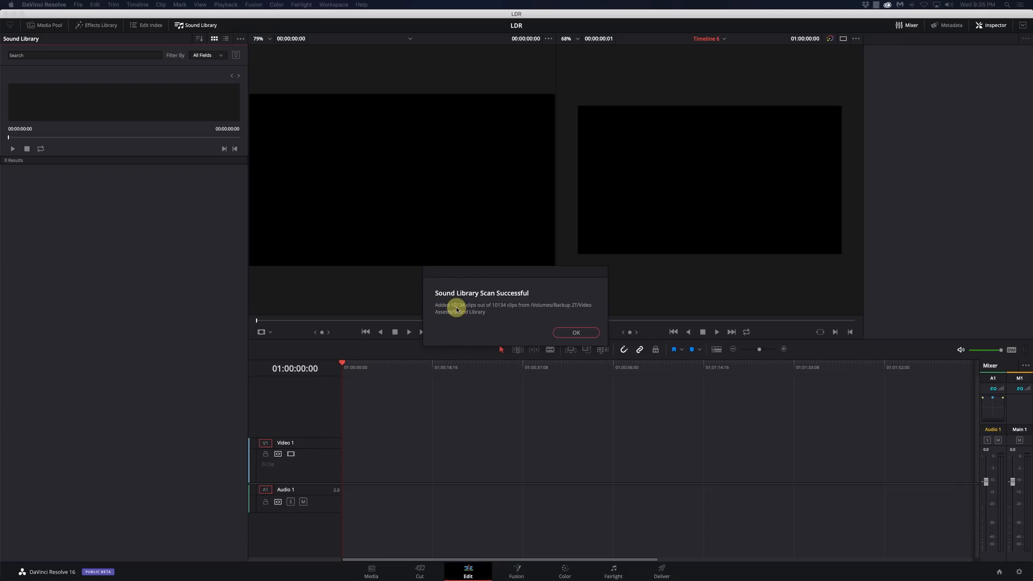
pyautogui.moveTo(503, 305)
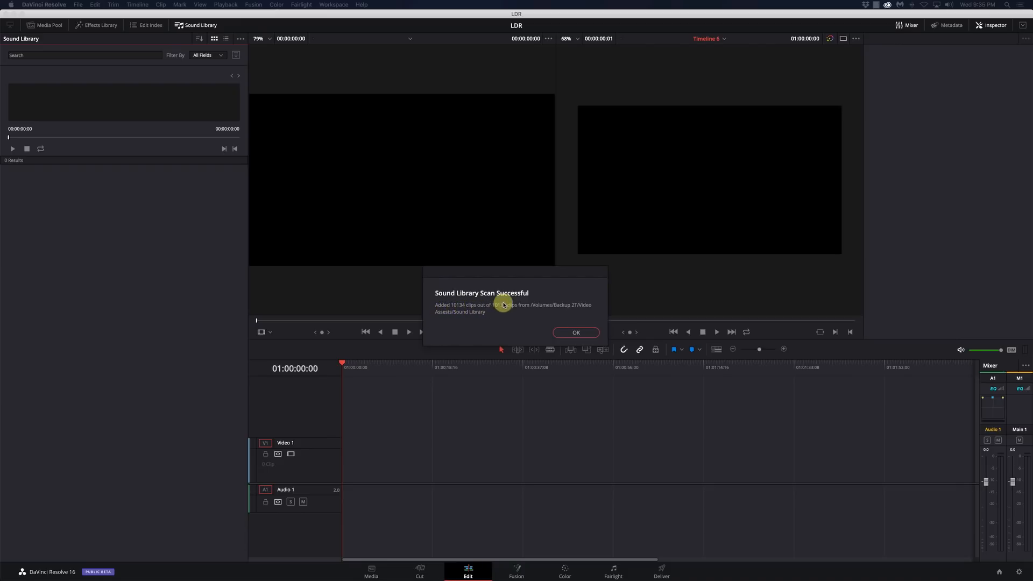
pyautogui.moveTo(558, 319)
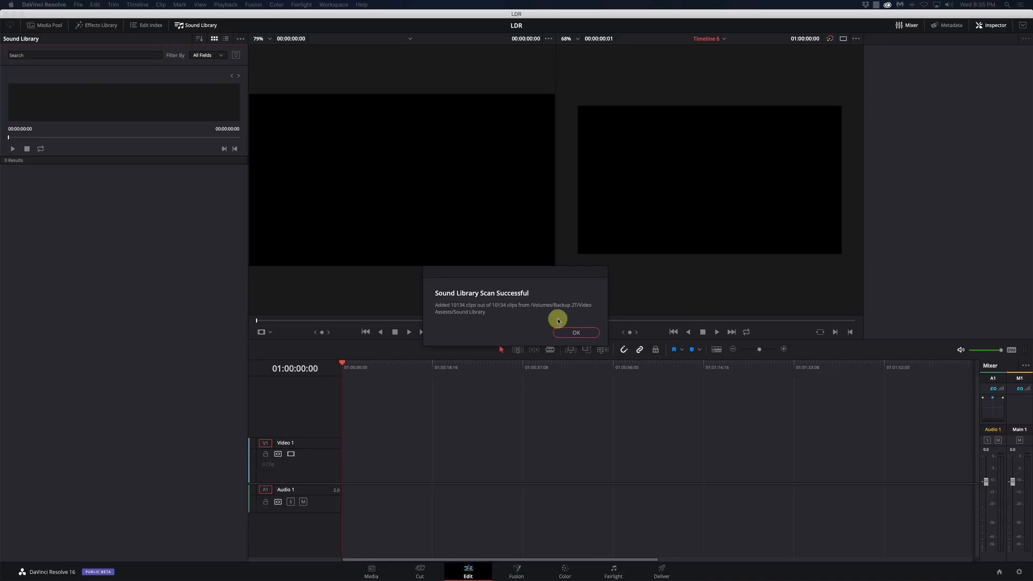
# Step: Dismiss the Sound Library Scan Successful notice for the 10134 clips
pyautogui.click(575, 333)
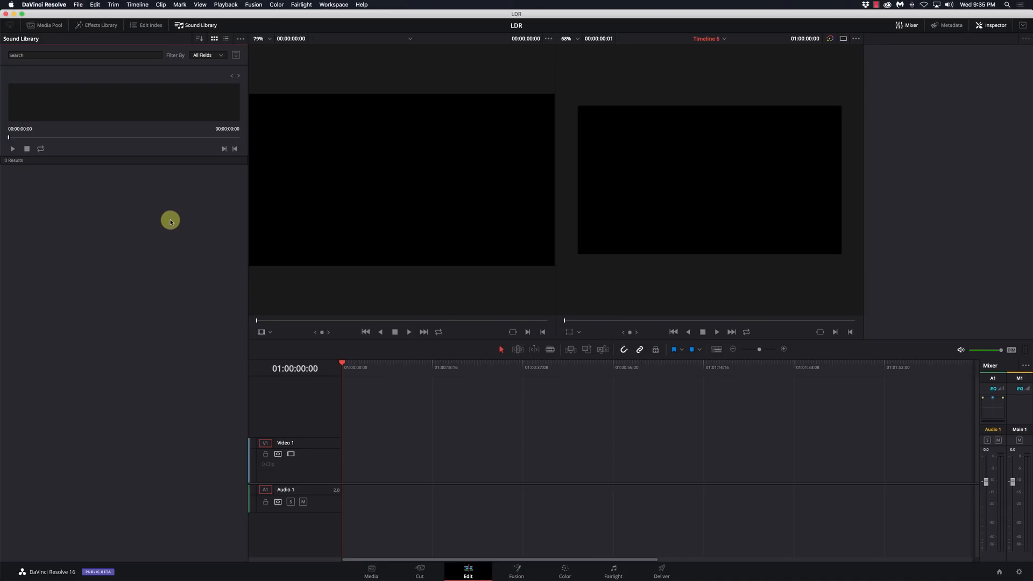
pyautogui.moveTo(98, 180)
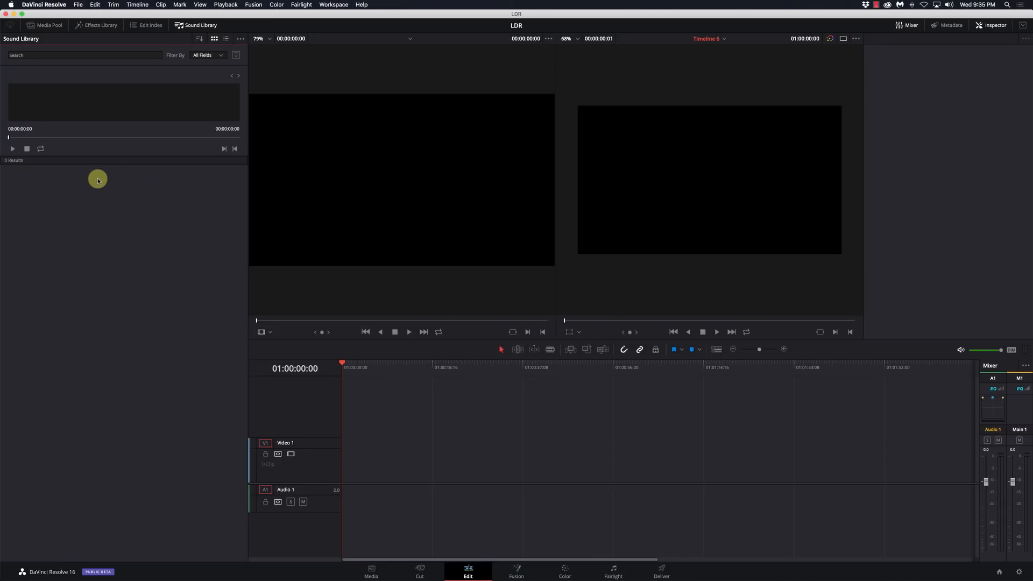
pyautogui.moveTo(89, 122)
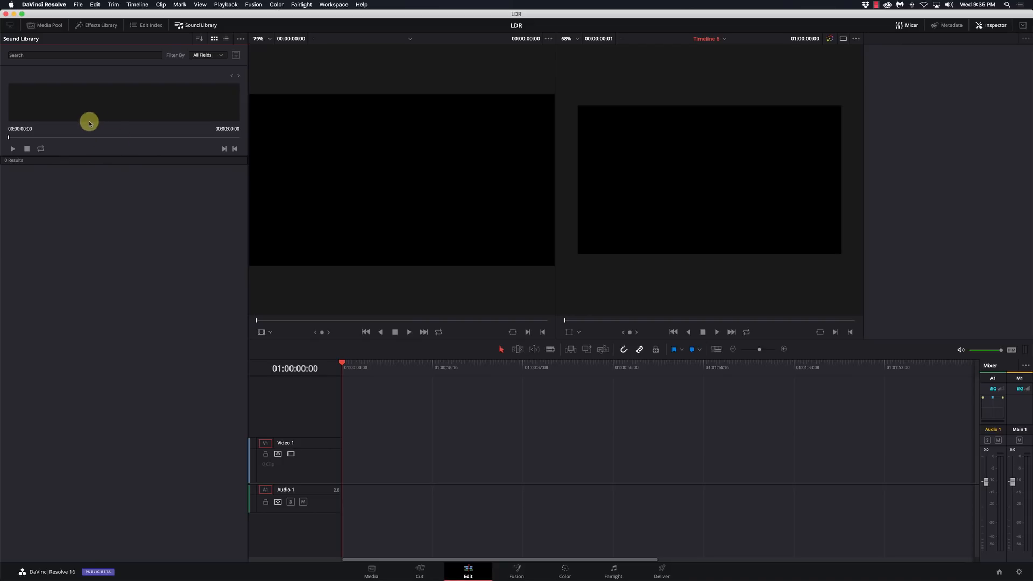
# Step: Search the sound library for 'human' and browse the 864 results
pyautogui.click(84, 55)
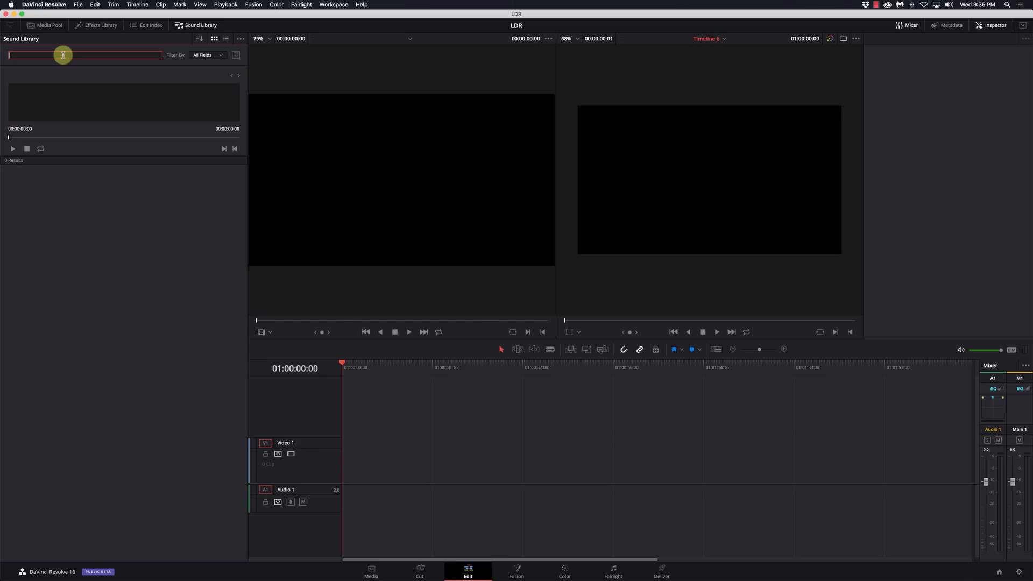
pyautogui.write('human')
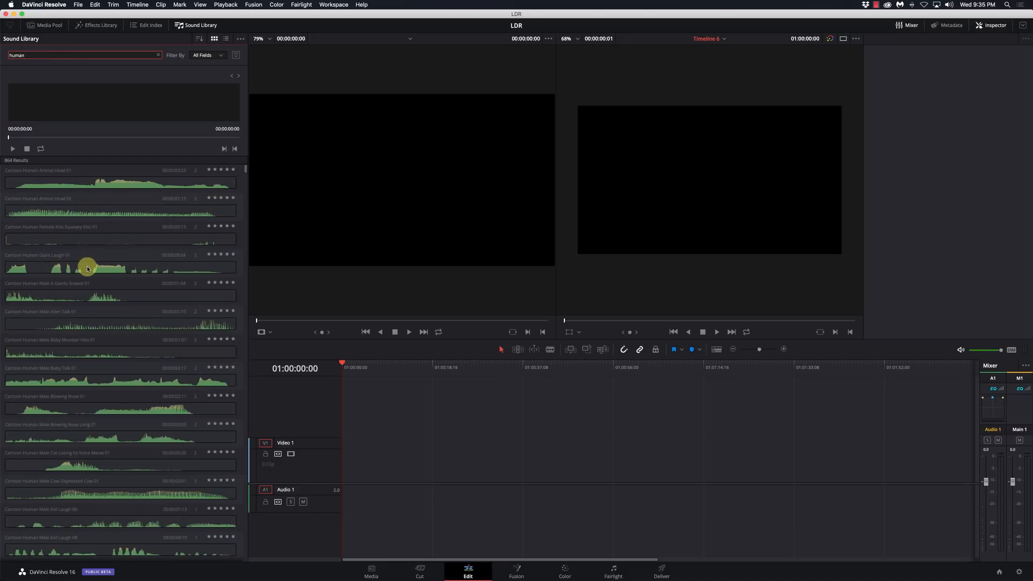
pyautogui.scroll(-3)
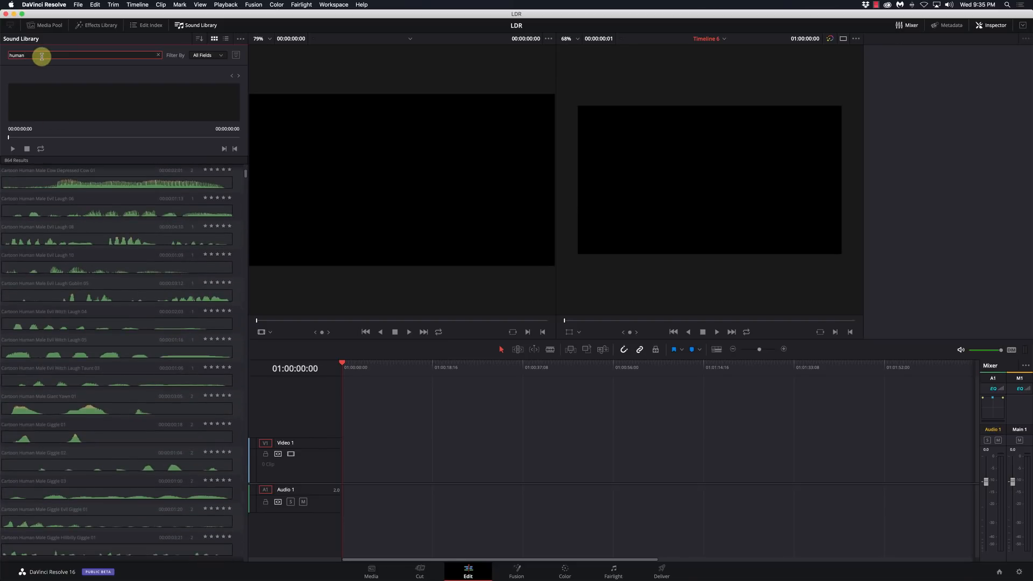
pyautogui.moveTo(934, 94)
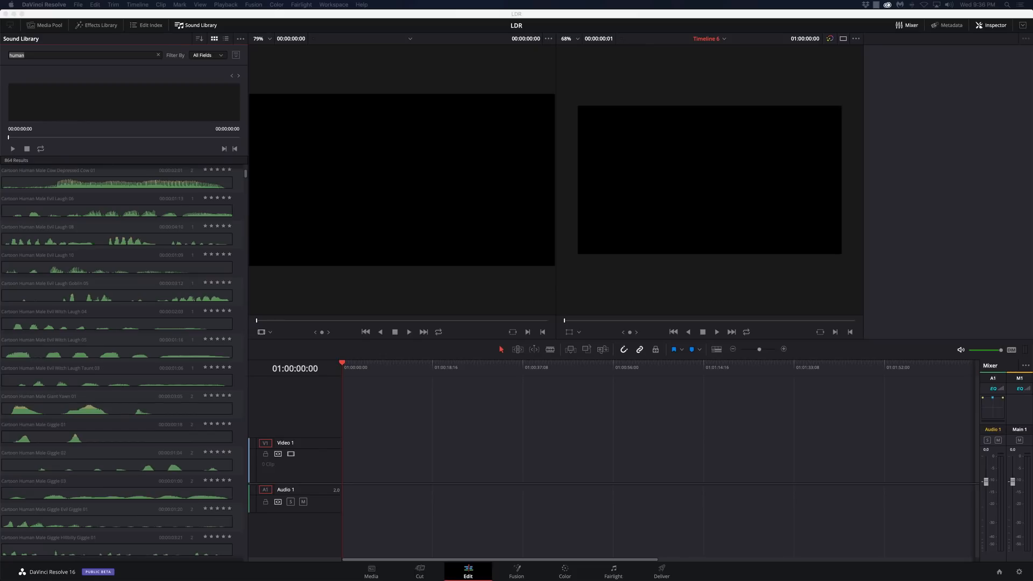
# Step: Change the search term to 'production' and browse its results
pyautogui.click(78, 55)
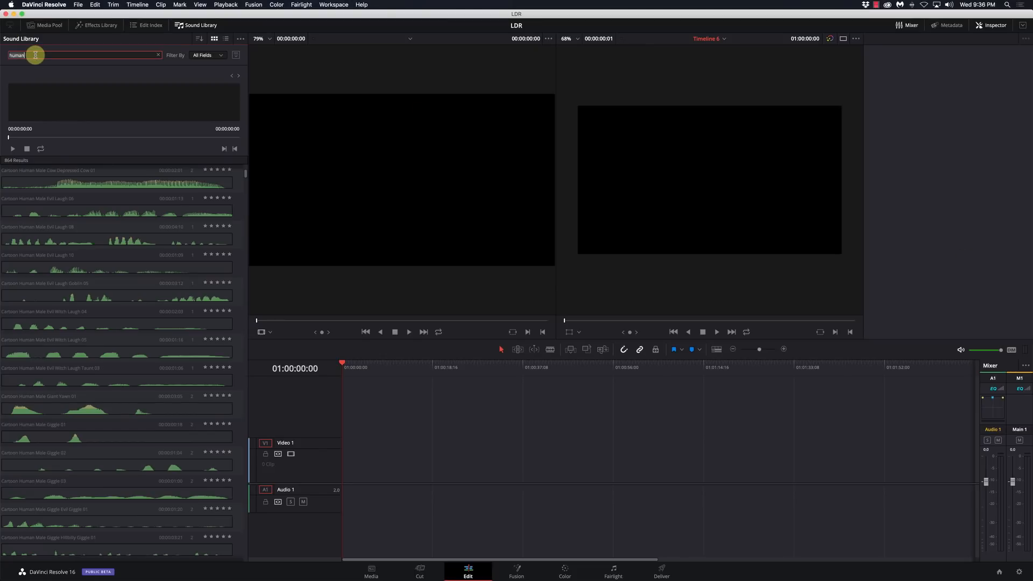
pyautogui.write('product')
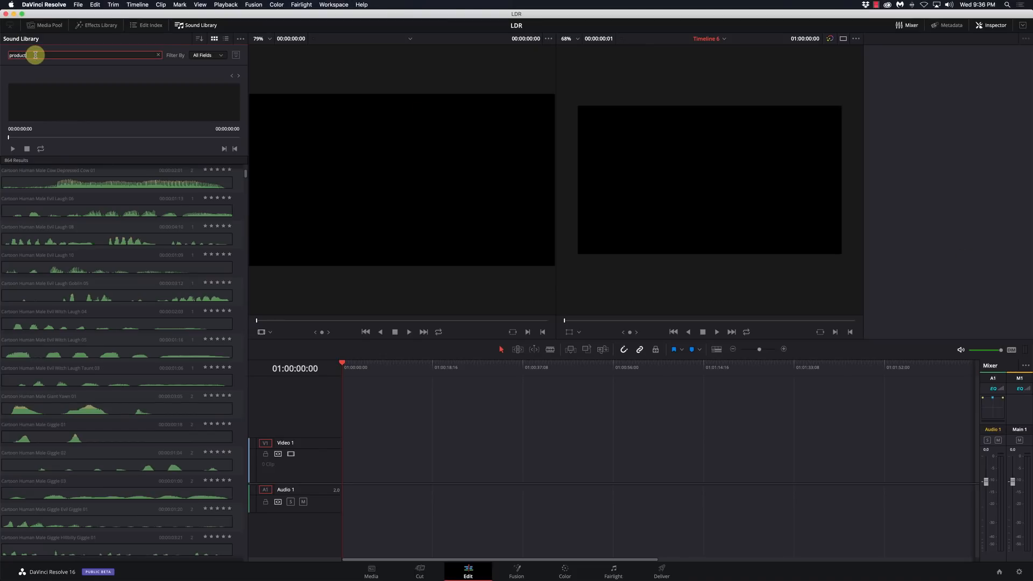
pyautogui.write('ion')
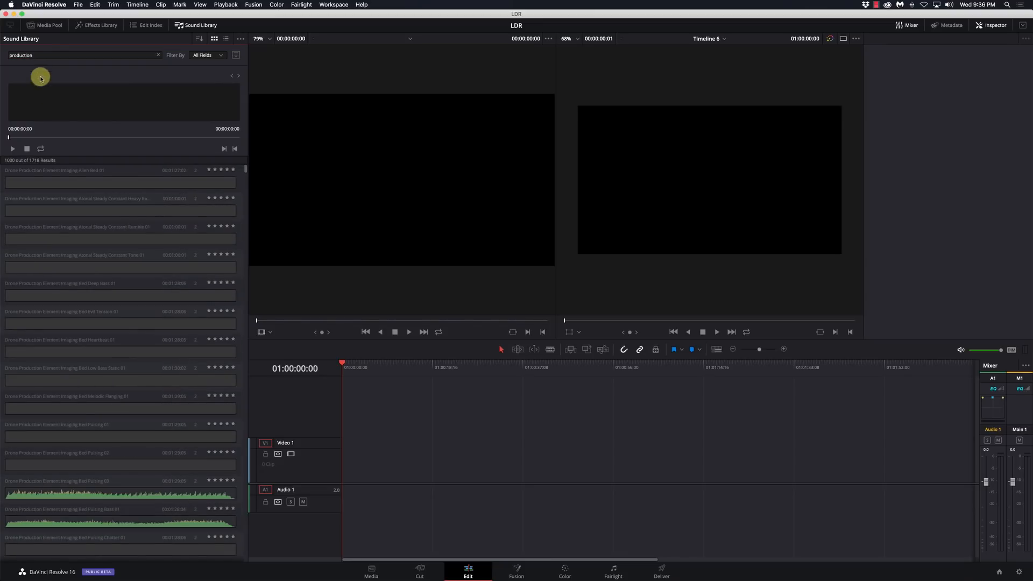
pyautogui.moveTo(110, 302)
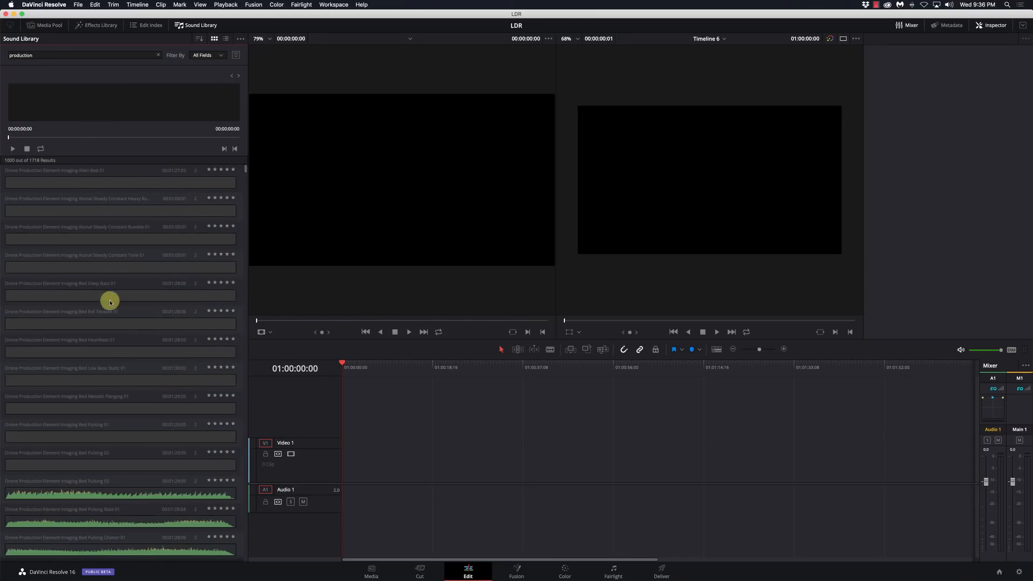
pyautogui.scroll(-3)
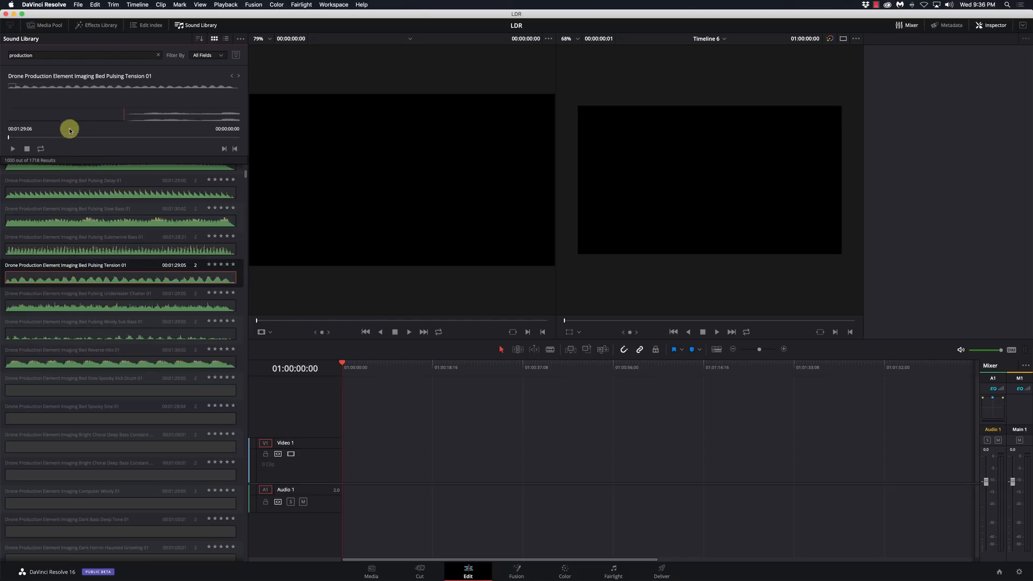
# Step: Audition the Drone Imaging Bed Pulsing Tension 01 clip and stop the preview
pyautogui.click(12, 149)
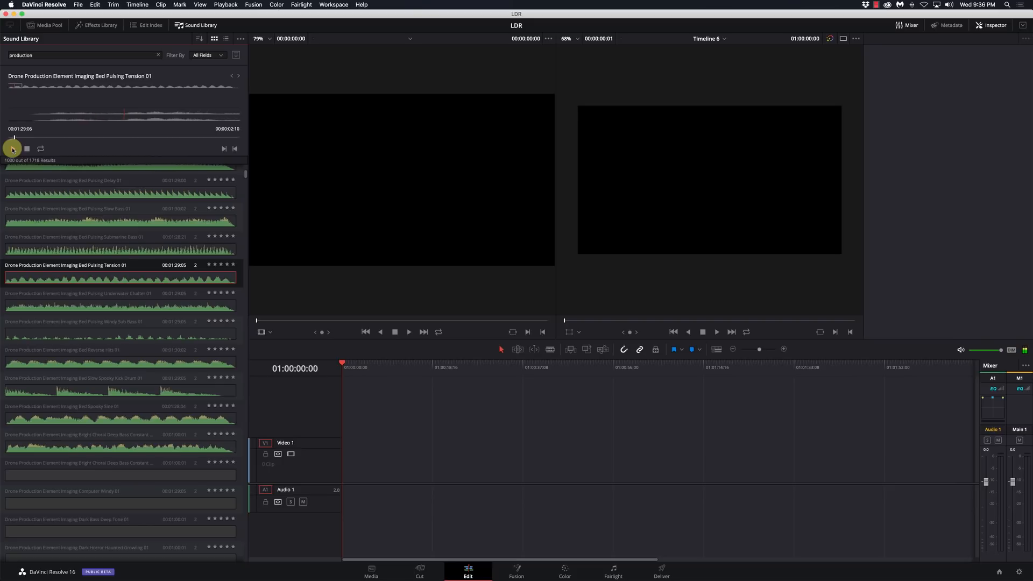
pyautogui.click(11, 147)
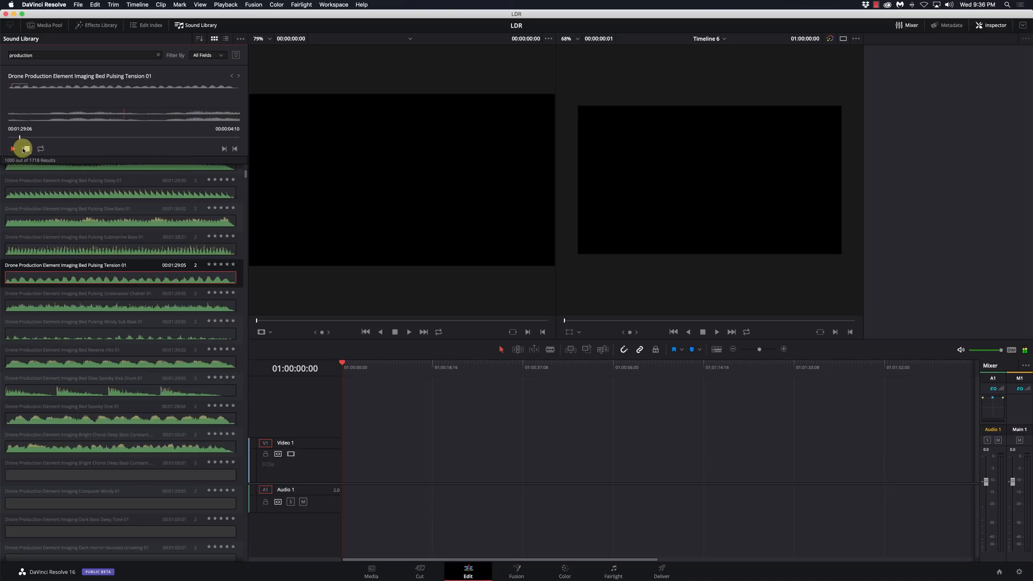
pyautogui.click(12, 149)
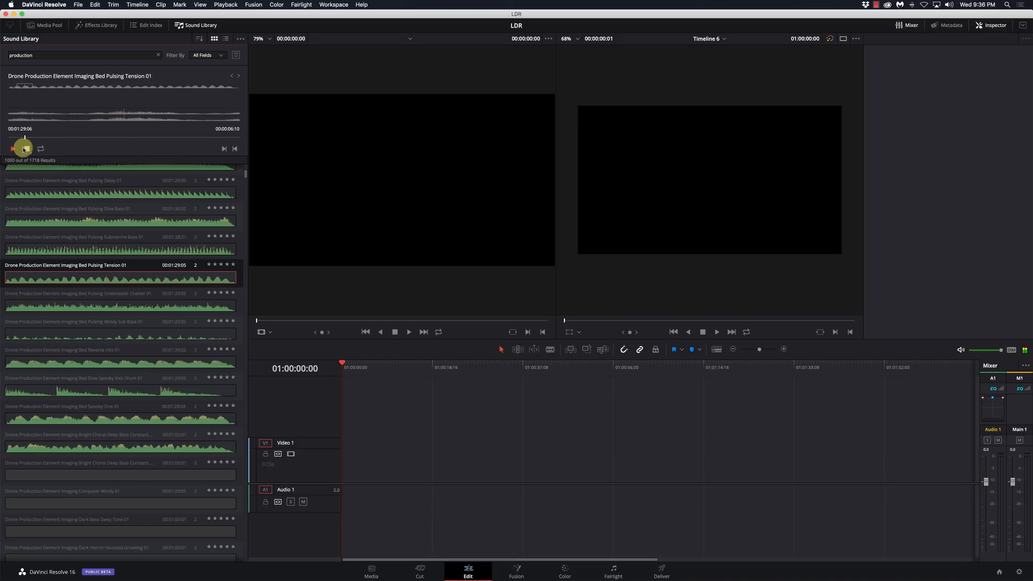
pyautogui.click(12, 148)
pyautogui.write('weather')
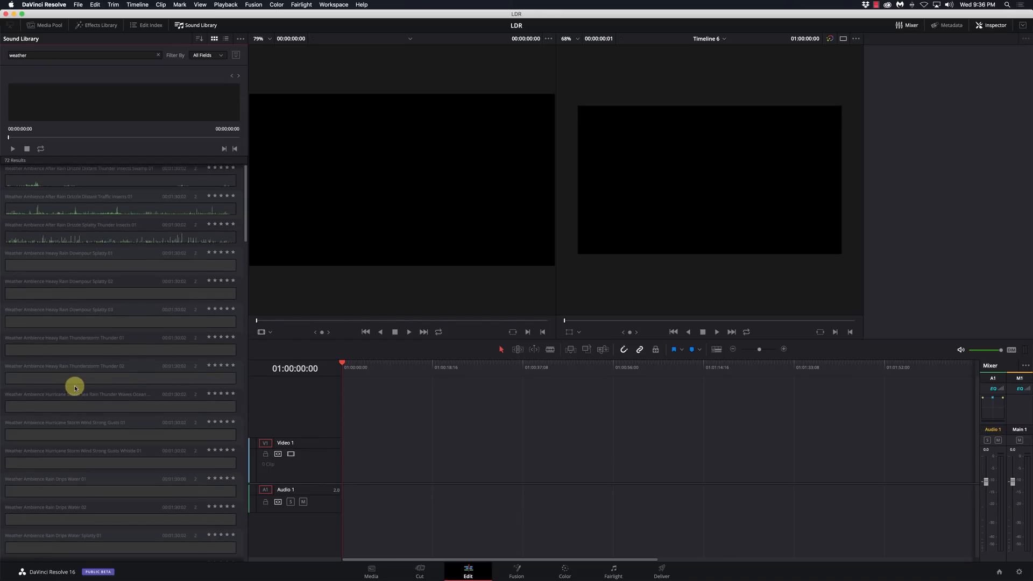
# Step: Preview the heavy rain downpour clips and Heavy Rain Thunderstorm Thunder 02 from the weather results
pyautogui.click(78, 233)
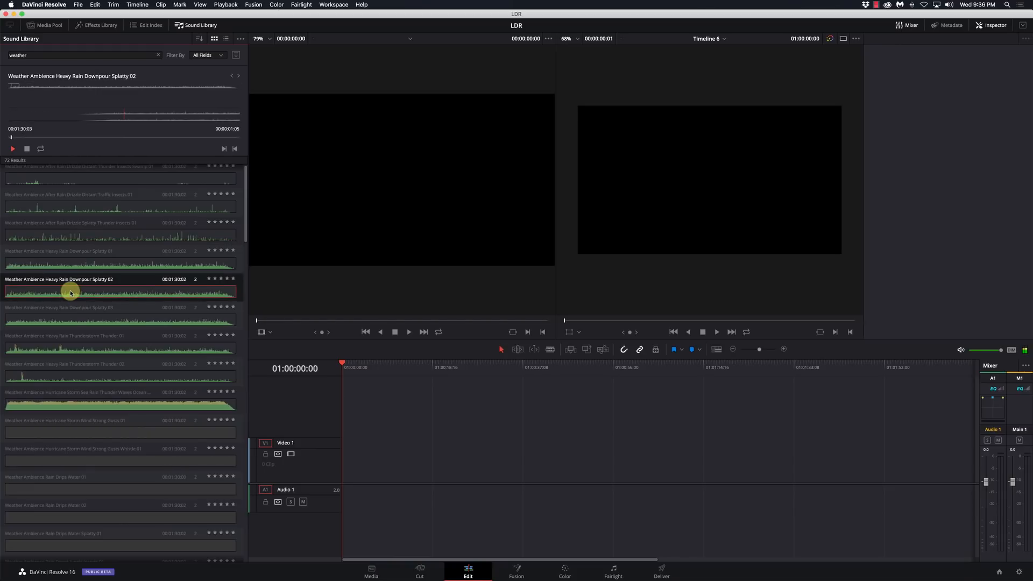
pyautogui.click(86, 376)
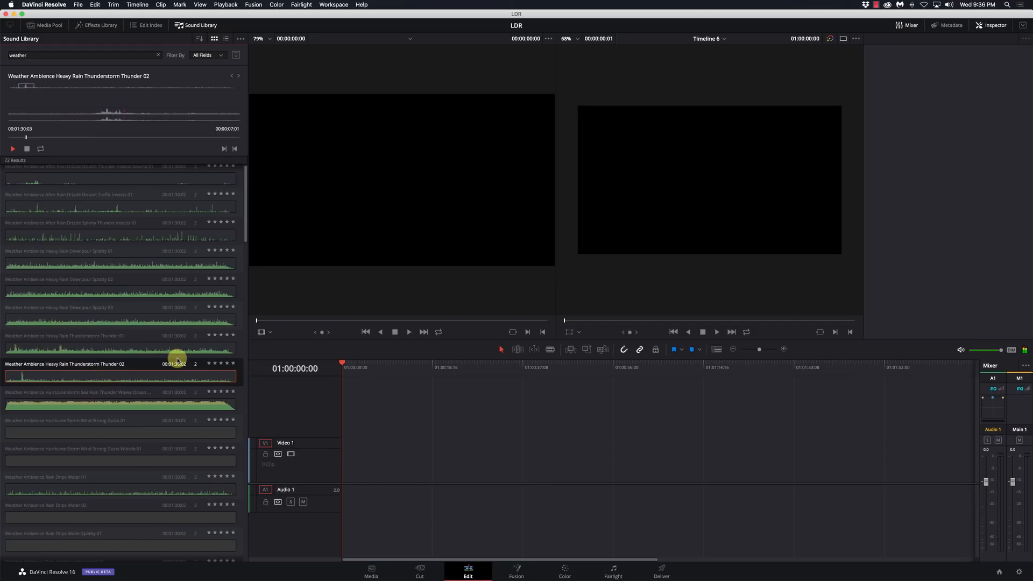
pyautogui.click(26, 149)
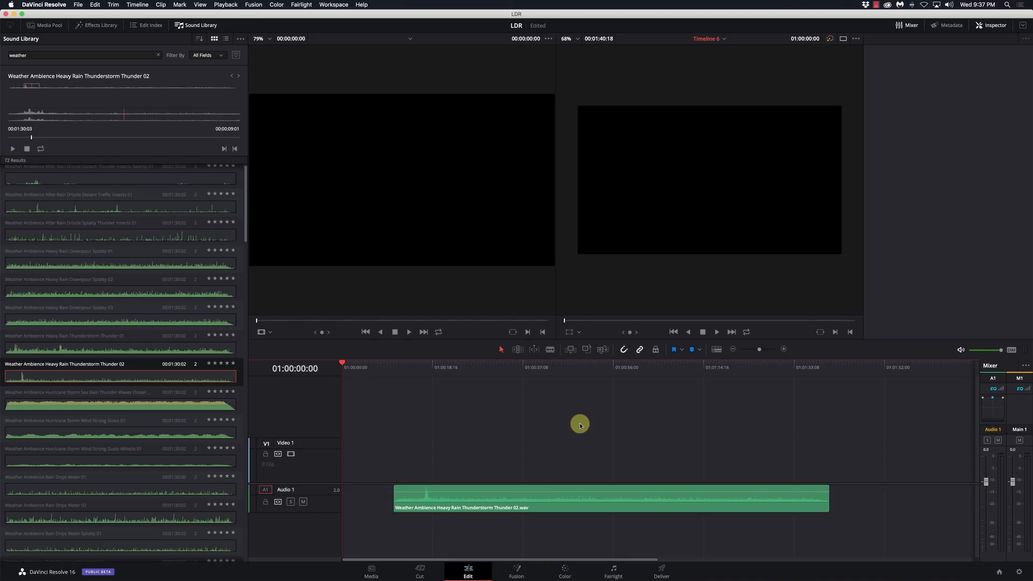
pyautogui.moveTo(224, 149)
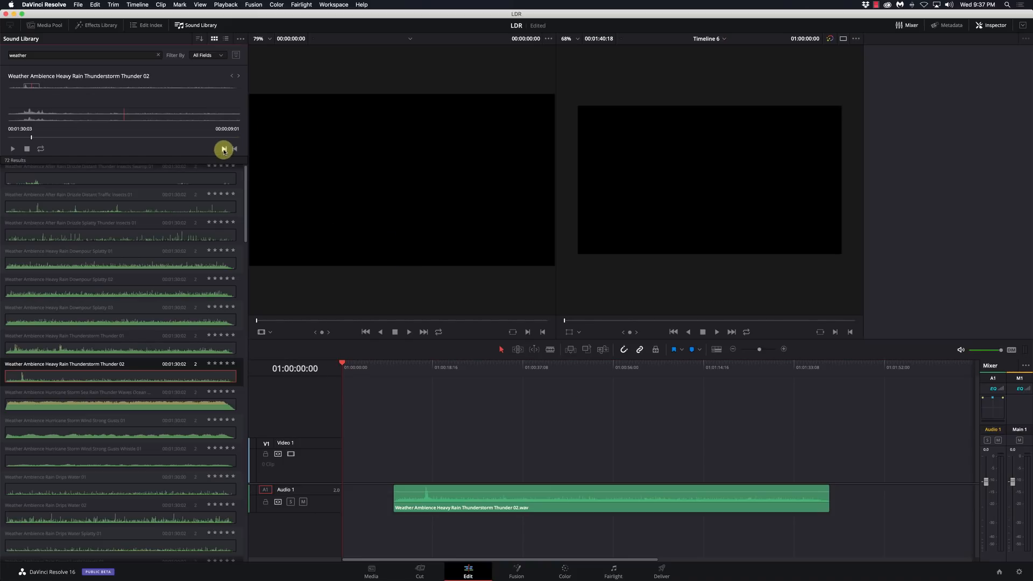
# Step: Skip the Thunder 02 preview player to another position
pyautogui.click(223, 149)
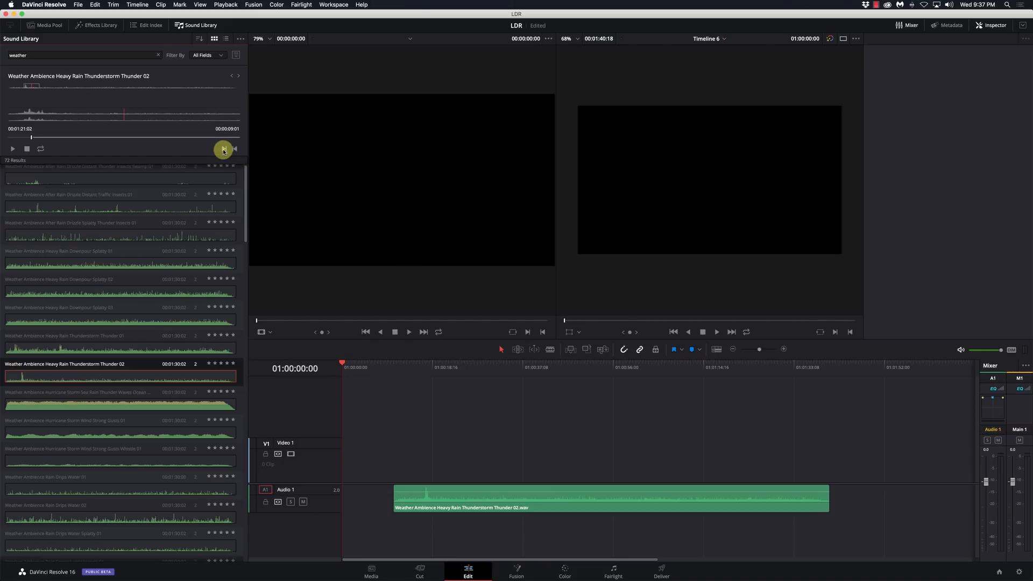
pyautogui.click(206, 55)
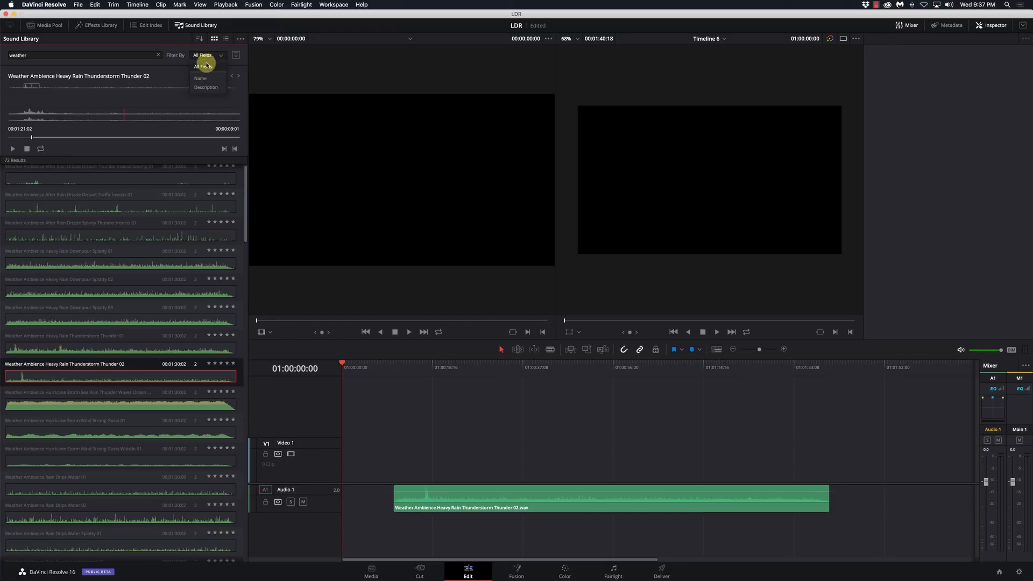
pyautogui.moveTo(198, 53)
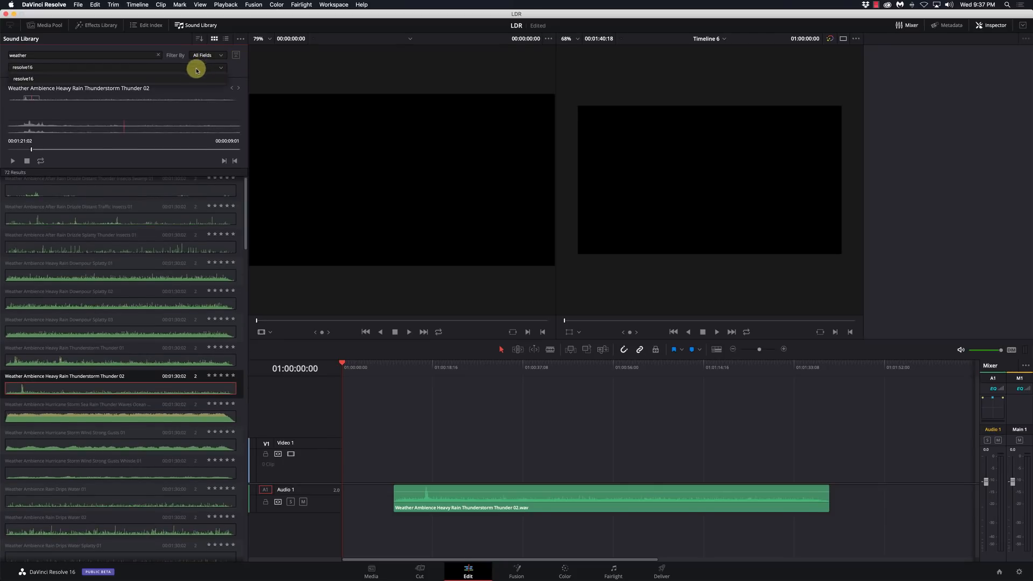
pyautogui.moveTo(191, 79)
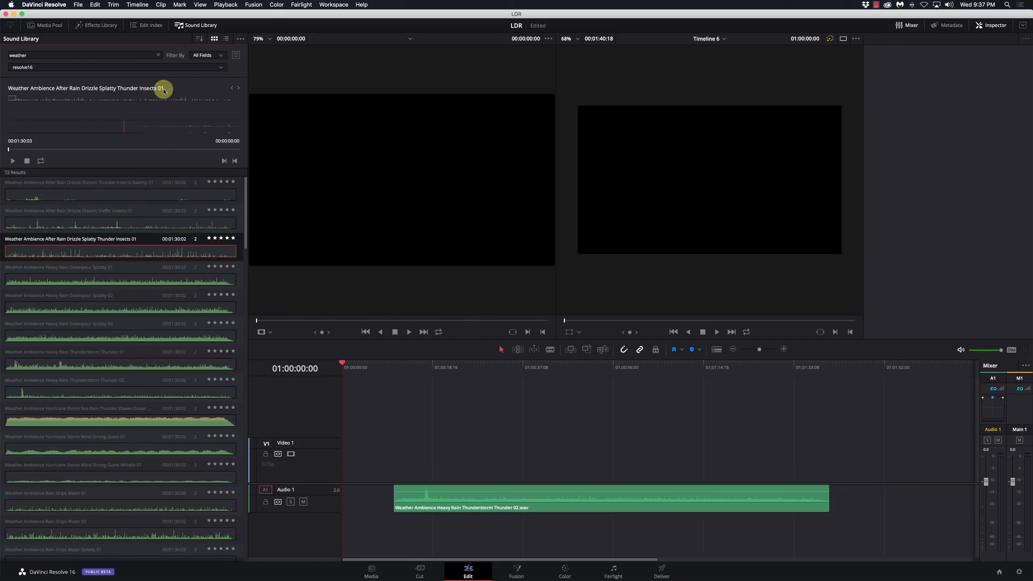
pyautogui.click(221, 55)
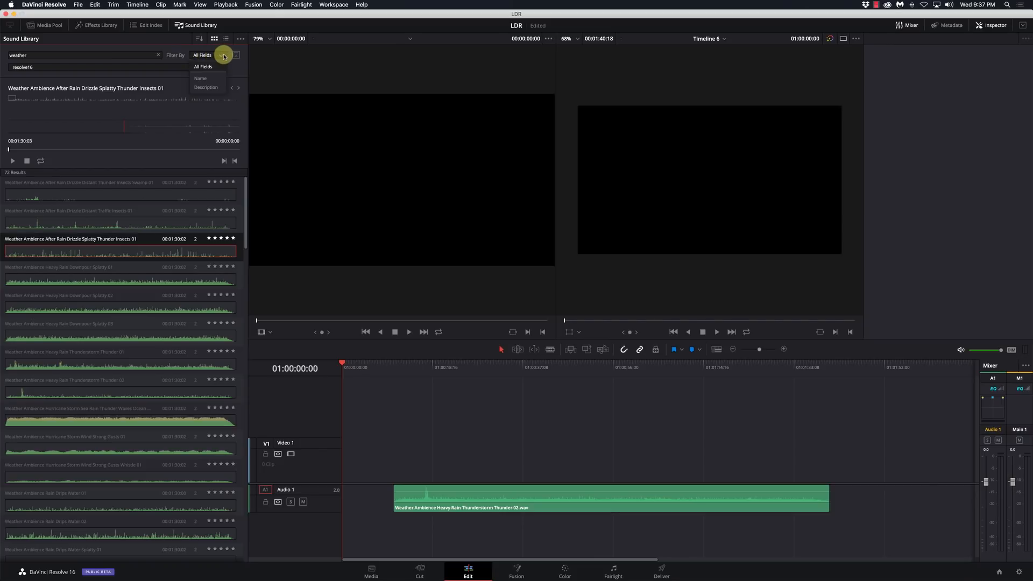
pyautogui.click(221, 56)
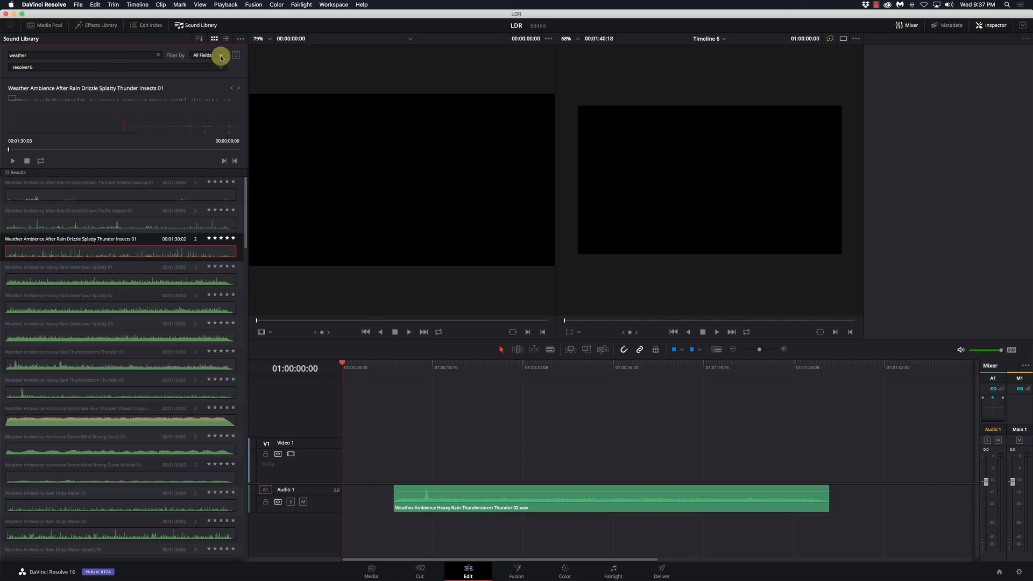
pyautogui.click(235, 55)
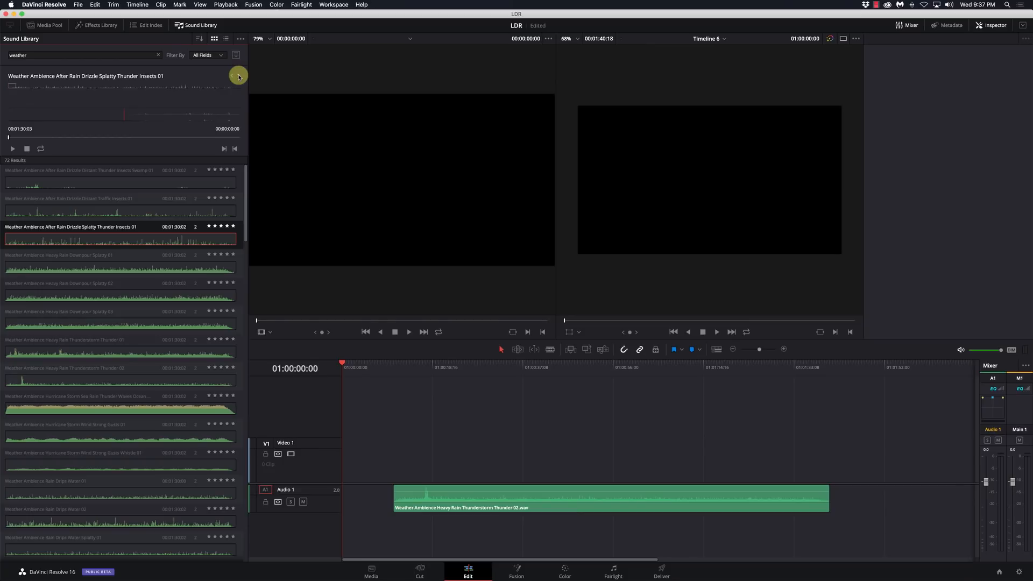
pyautogui.click(118, 268)
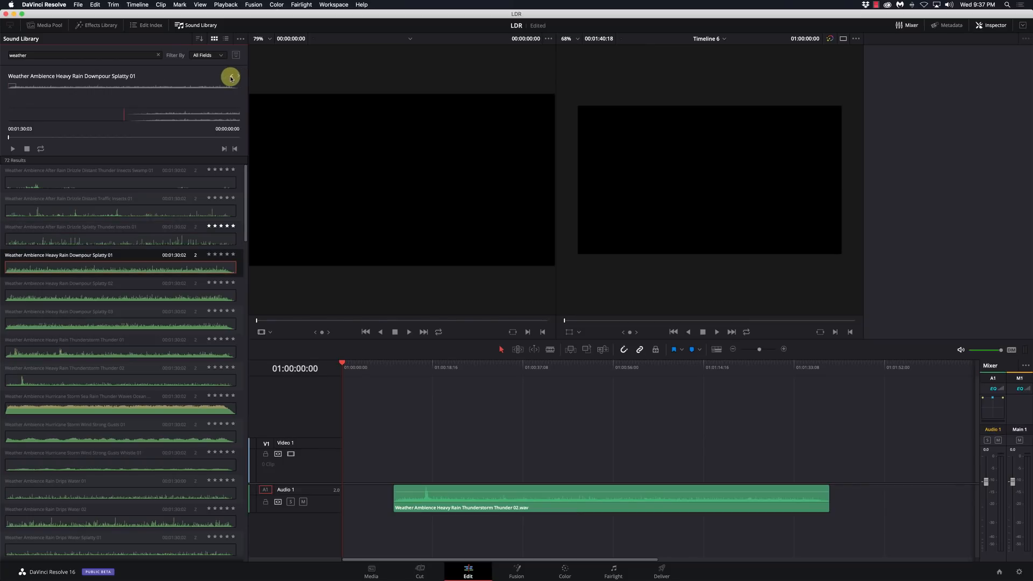
pyautogui.click(118, 295)
pyautogui.write('foley')
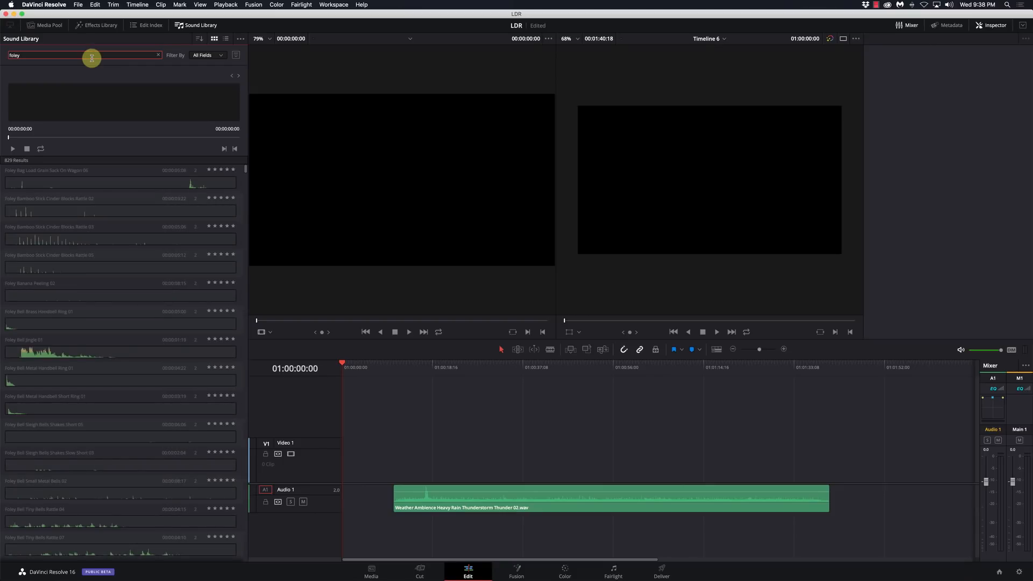
pyautogui.moveTo(48, 242)
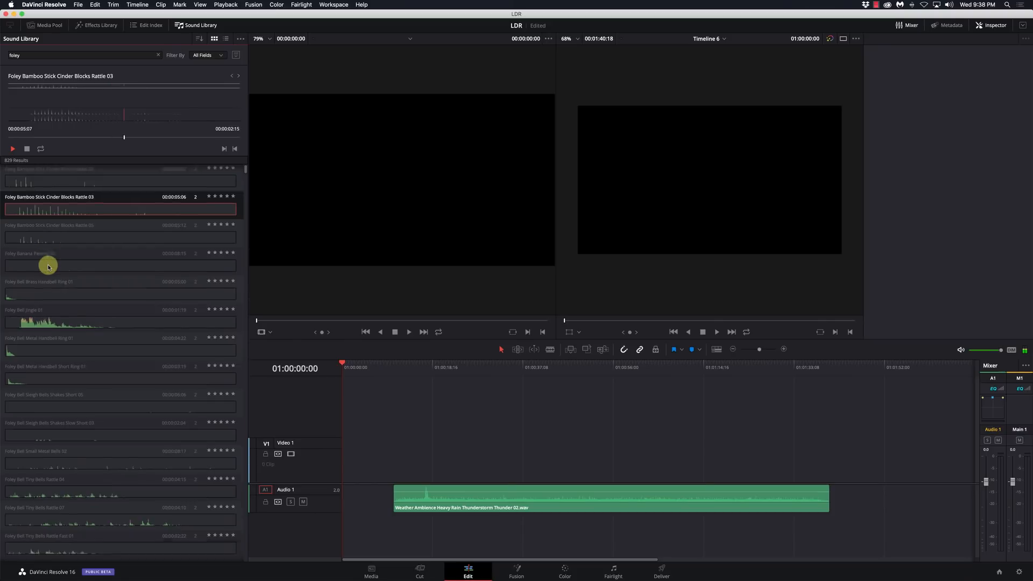
# Step: Audition the bamboo stick rattle and small metal bells foley clips from the results
pyautogui.scroll(-3)
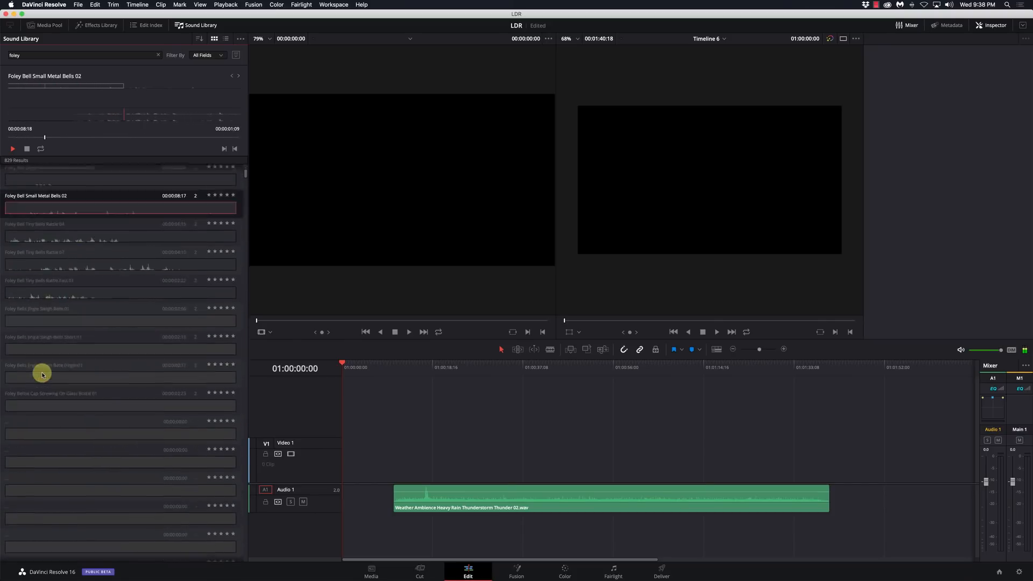
pyautogui.click(59, 309)
pyautogui.write('book')
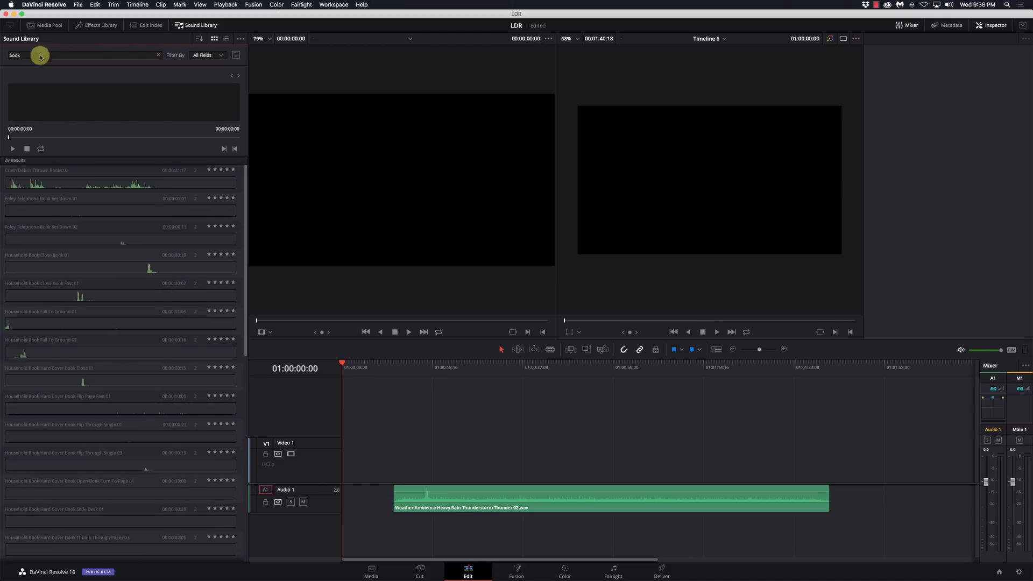
pyautogui.moveTo(72, 327)
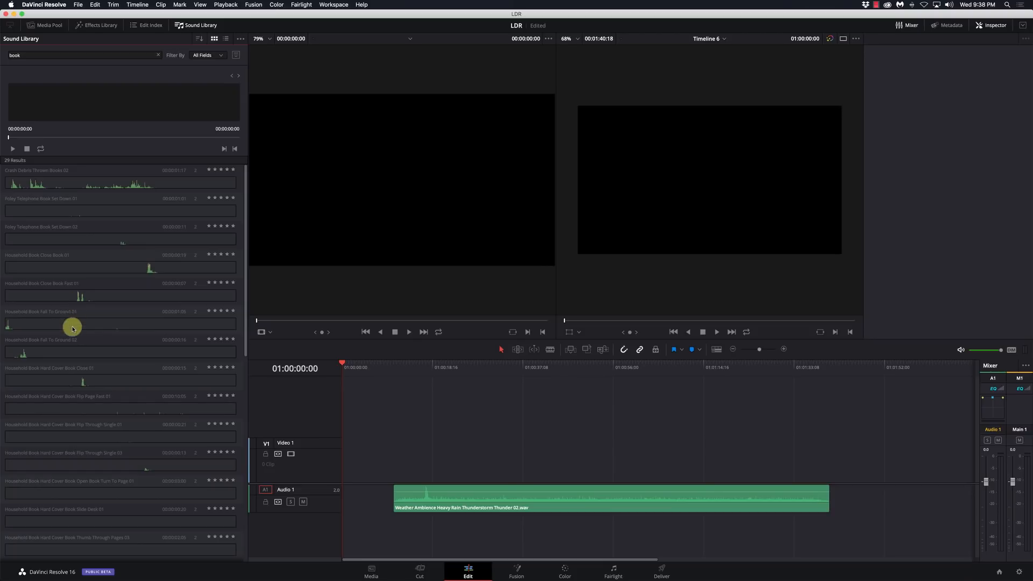
pyautogui.moveTo(64, 292)
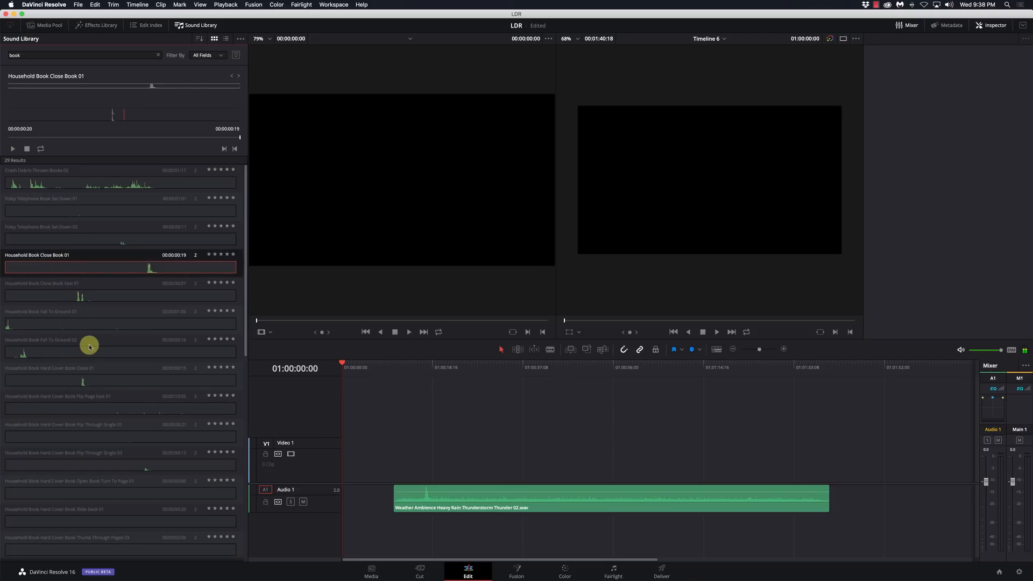
# Step: Audition the Household Book Soft Cover Pages Flipping 01 clip from the 'page' results
pyautogui.scroll(-3)
pyautogui.write('page')
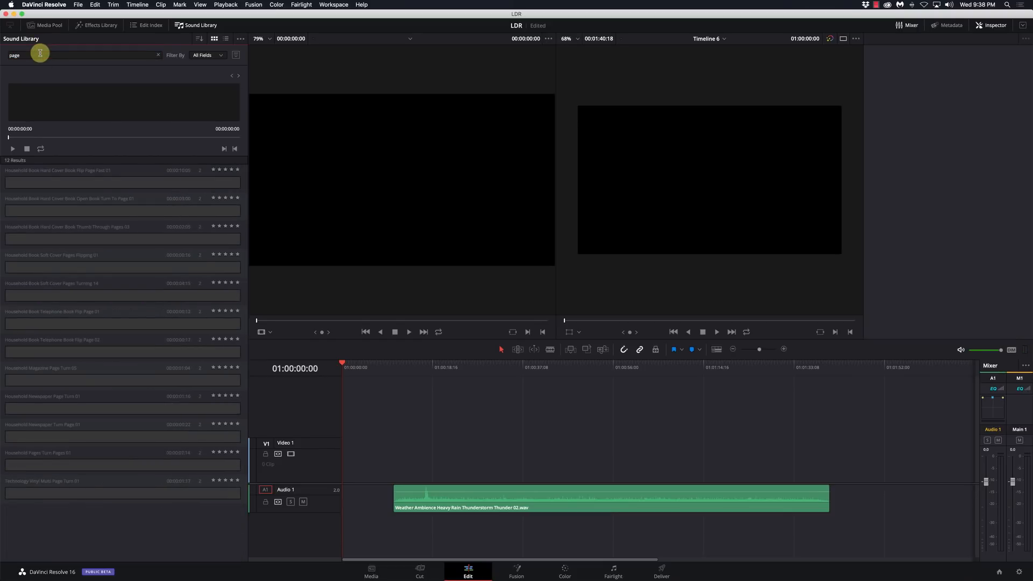
pyautogui.click(51, 255)
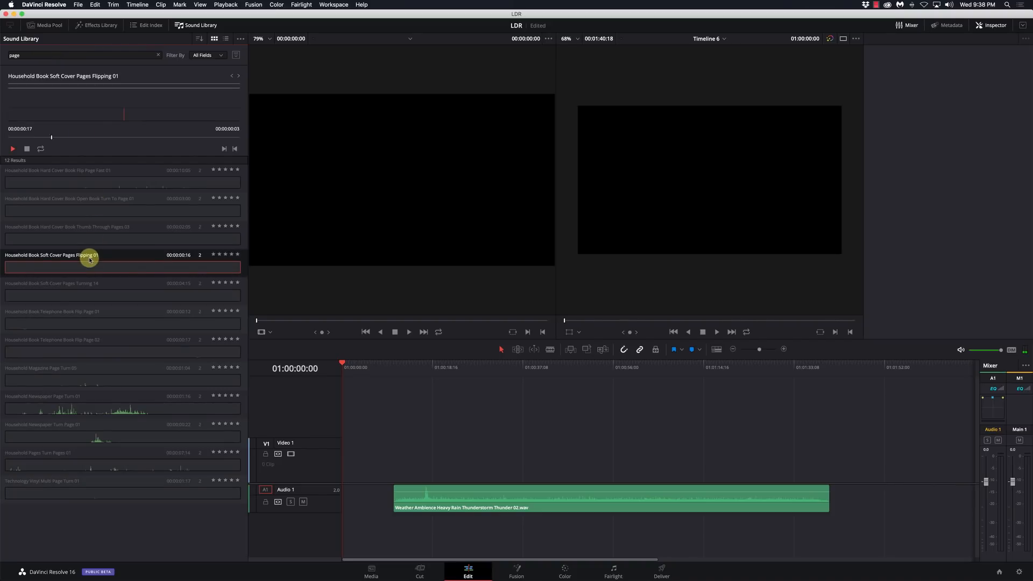